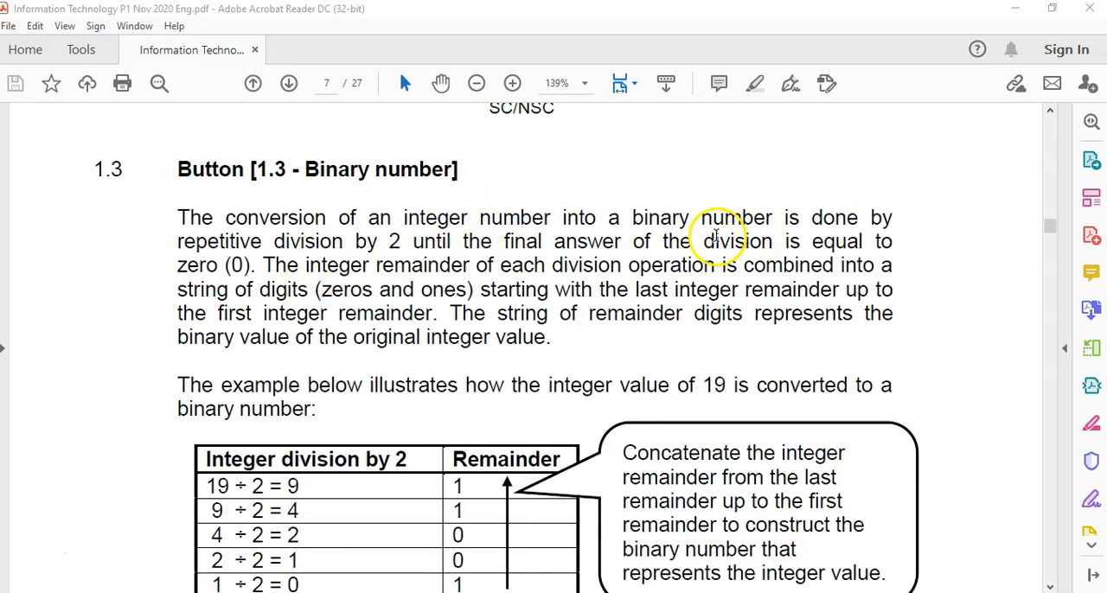
pyautogui.moveTo(926, 217)
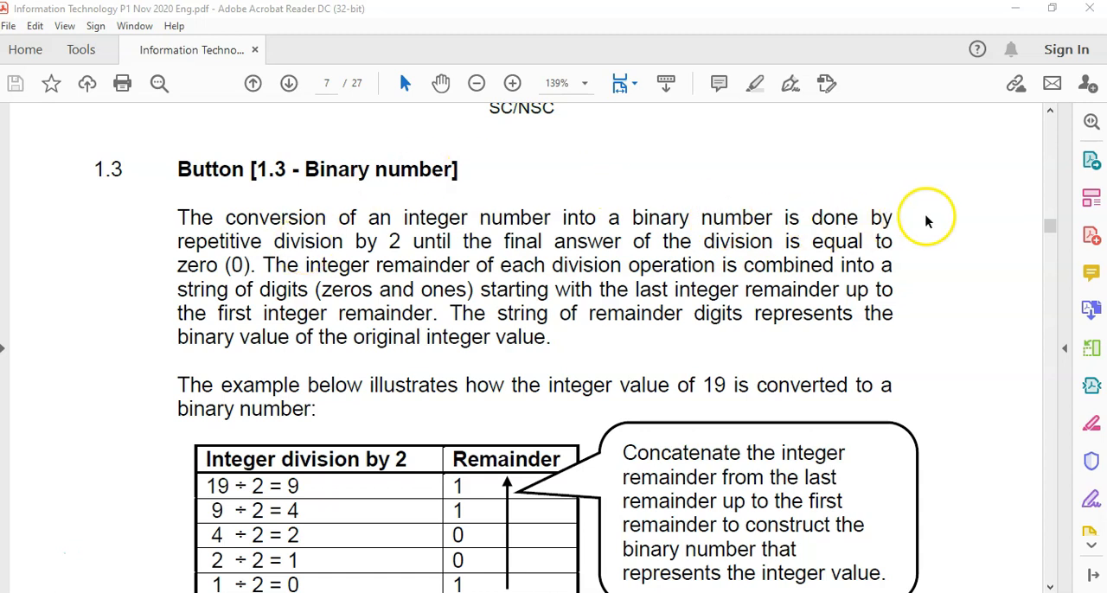
# Step: Scroll the exam PDF past the division table to the 'Write code' bullets and algorithm
pyautogui.scroll(-3)
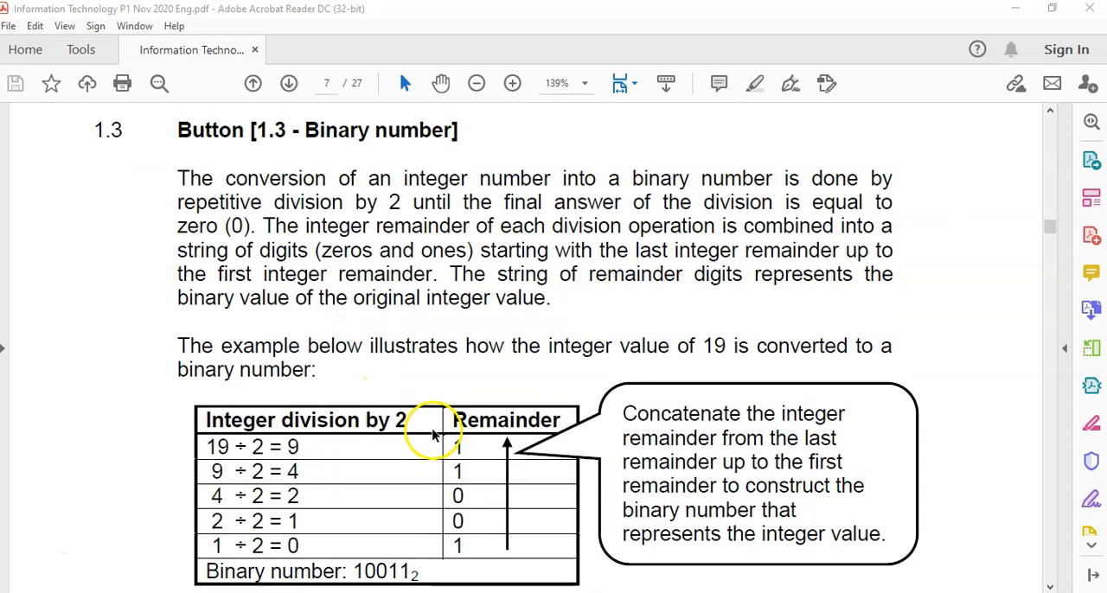
pyautogui.moveTo(328, 251)
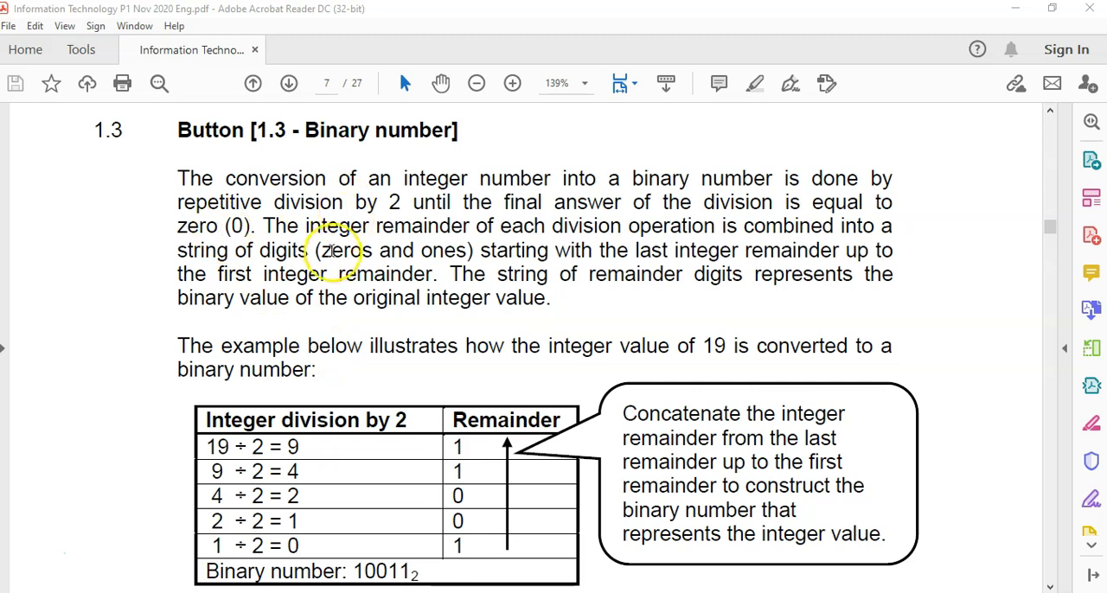
pyautogui.moveTo(246, 424)
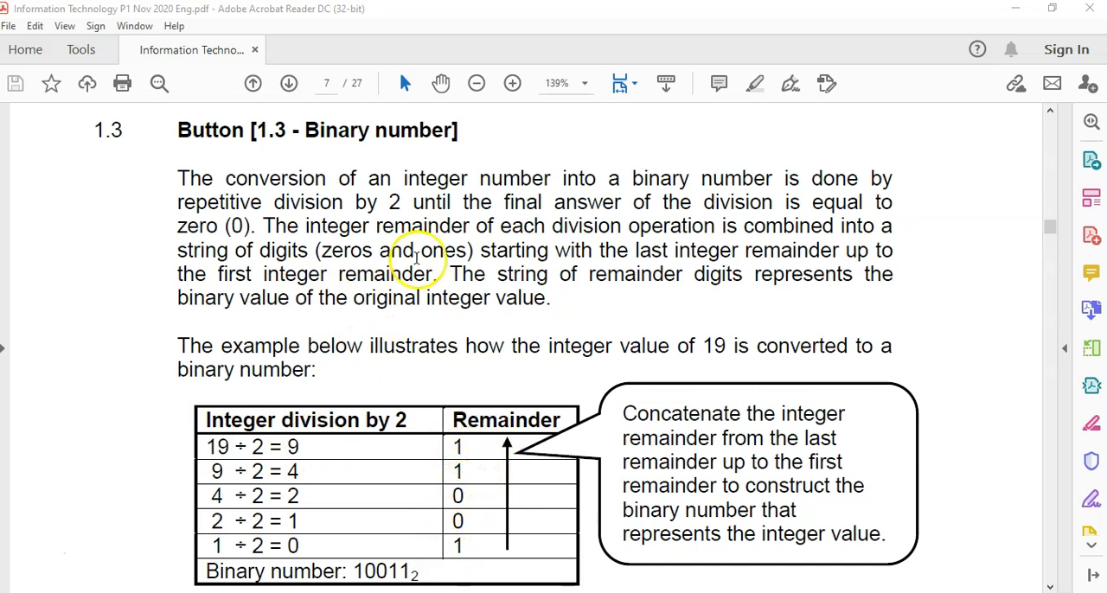
pyautogui.moveTo(480, 395)
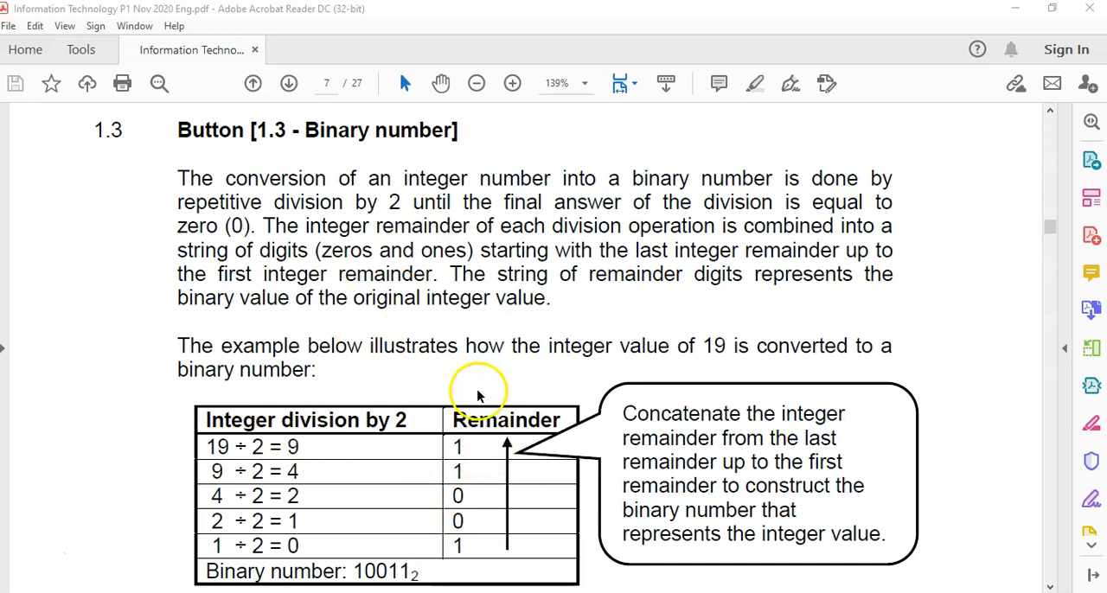
pyautogui.moveTo(281, 407)
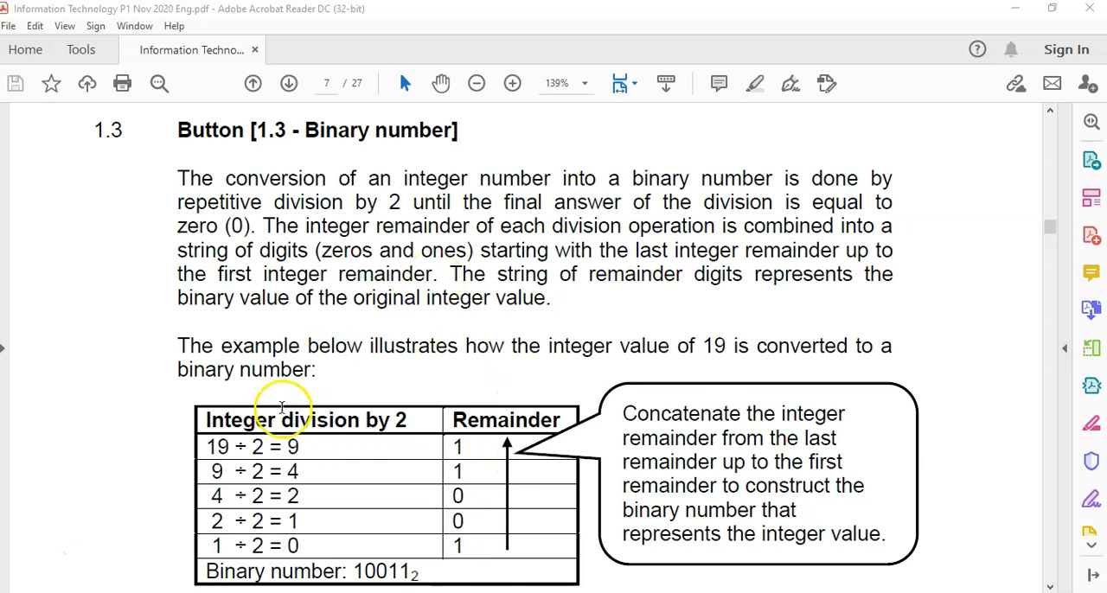
pyautogui.moveTo(310, 450)
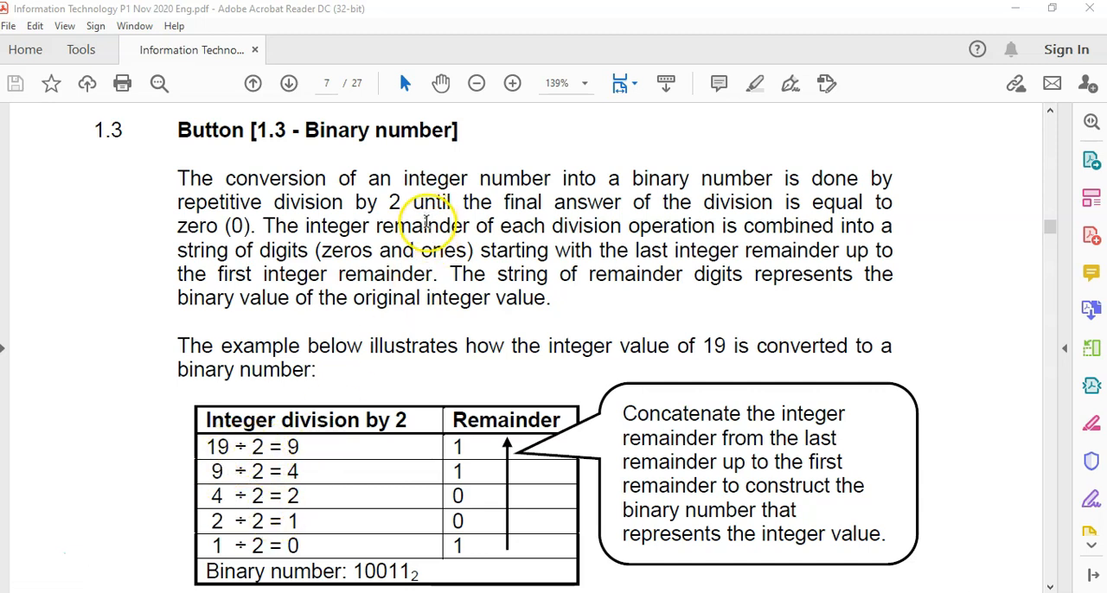
pyautogui.moveTo(782, 195)
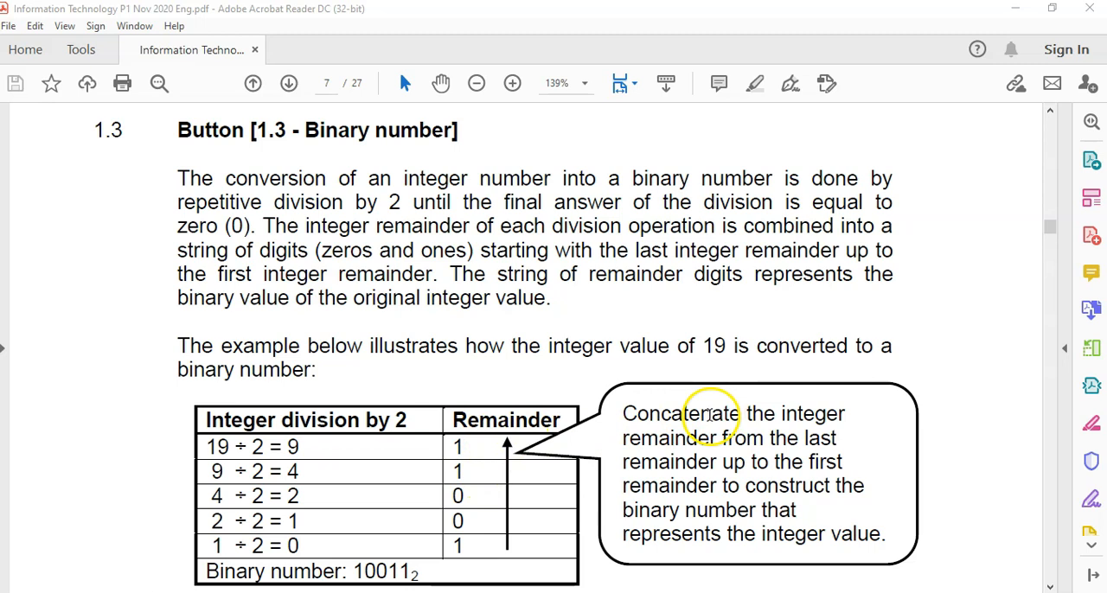
pyautogui.scroll(-3)
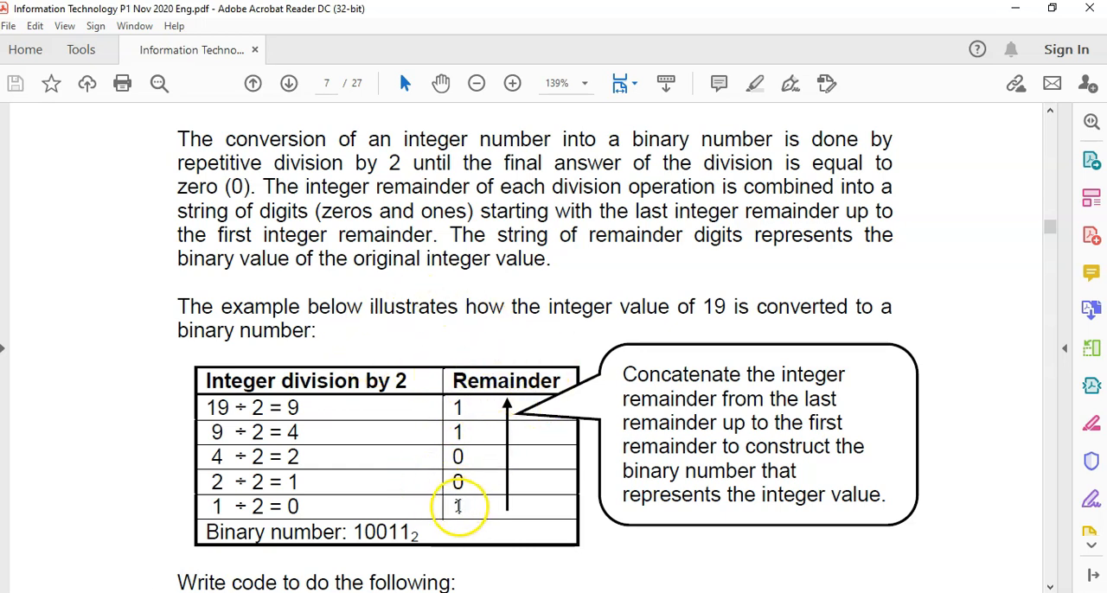
pyautogui.moveTo(461, 346)
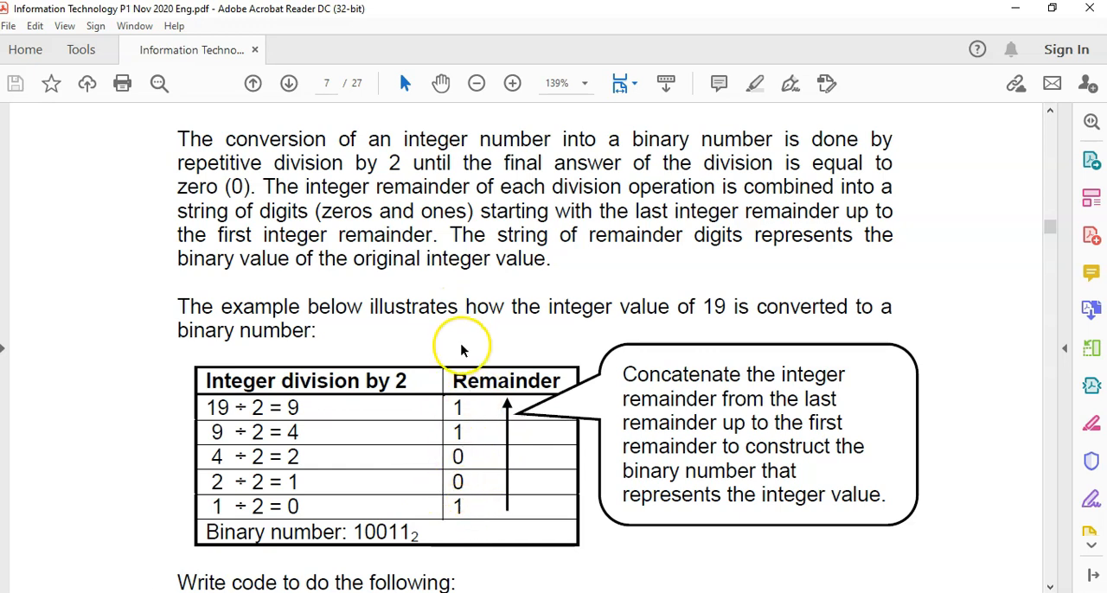
pyautogui.moveTo(416, 313)
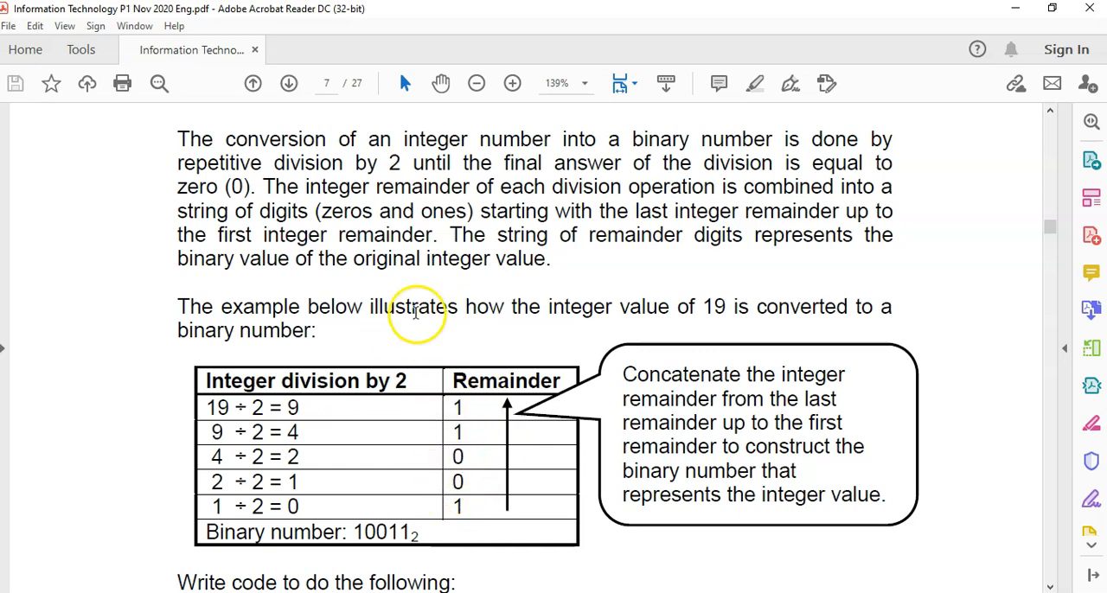
pyautogui.scroll(-3)
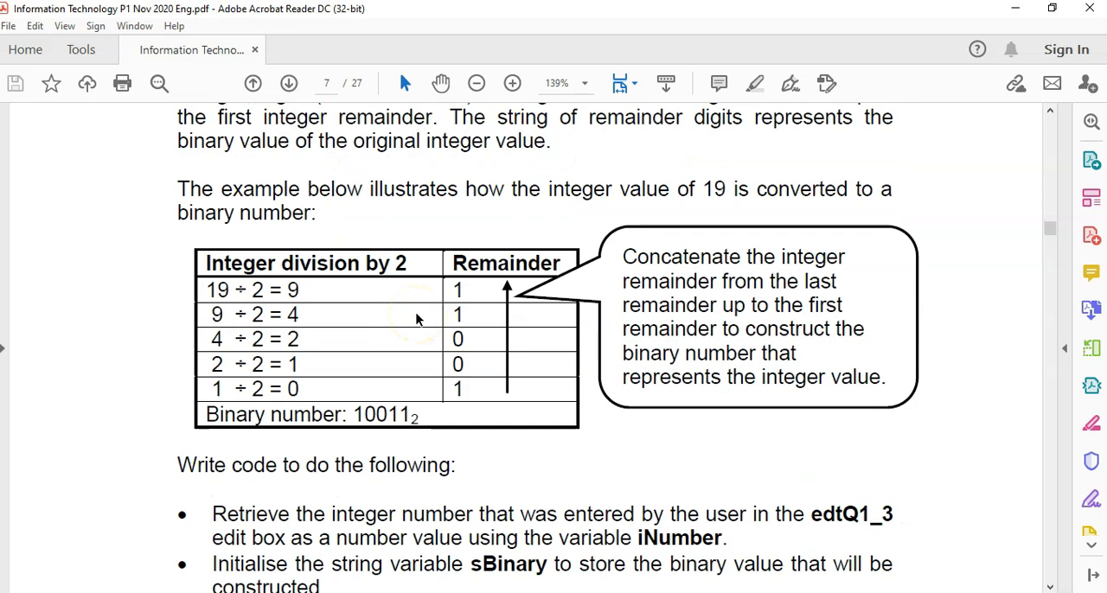
pyautogui.scroll(-3)
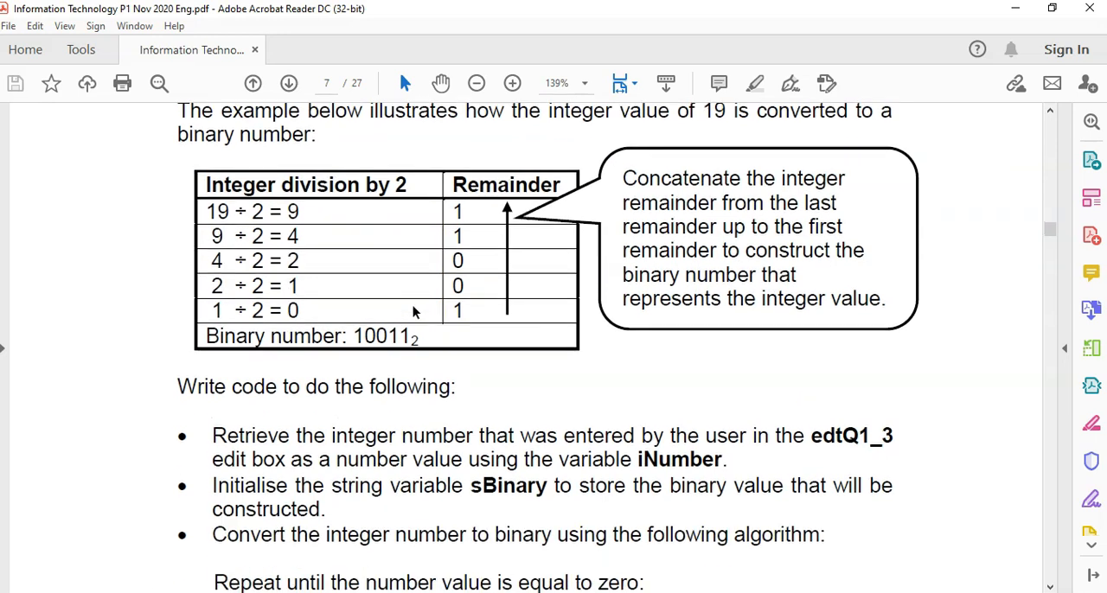
pyautogui.scroll(-3)
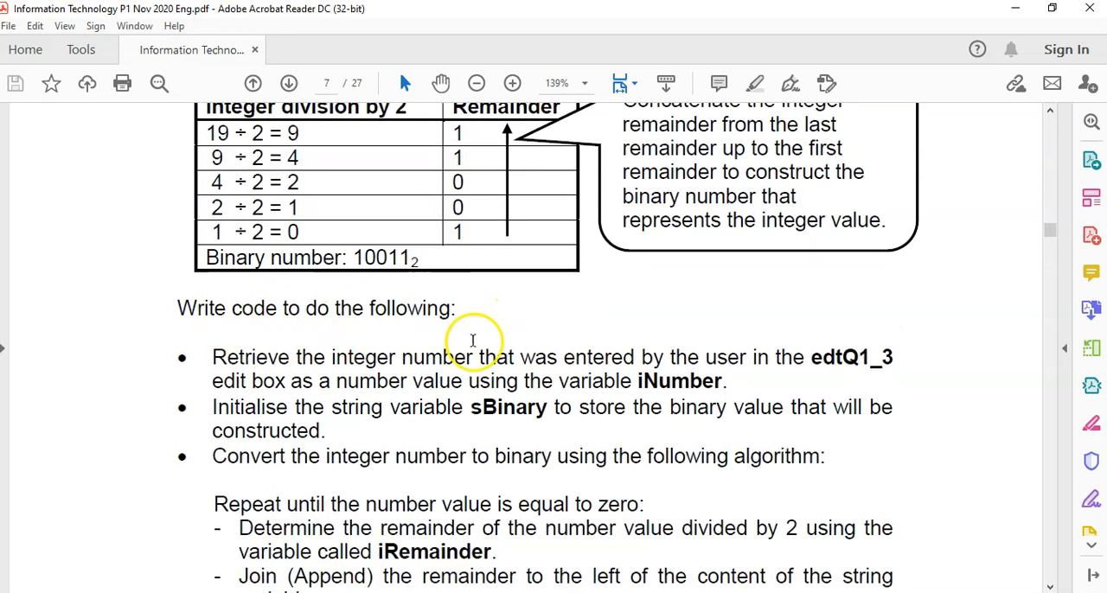
pyautogui.scroll(-3)
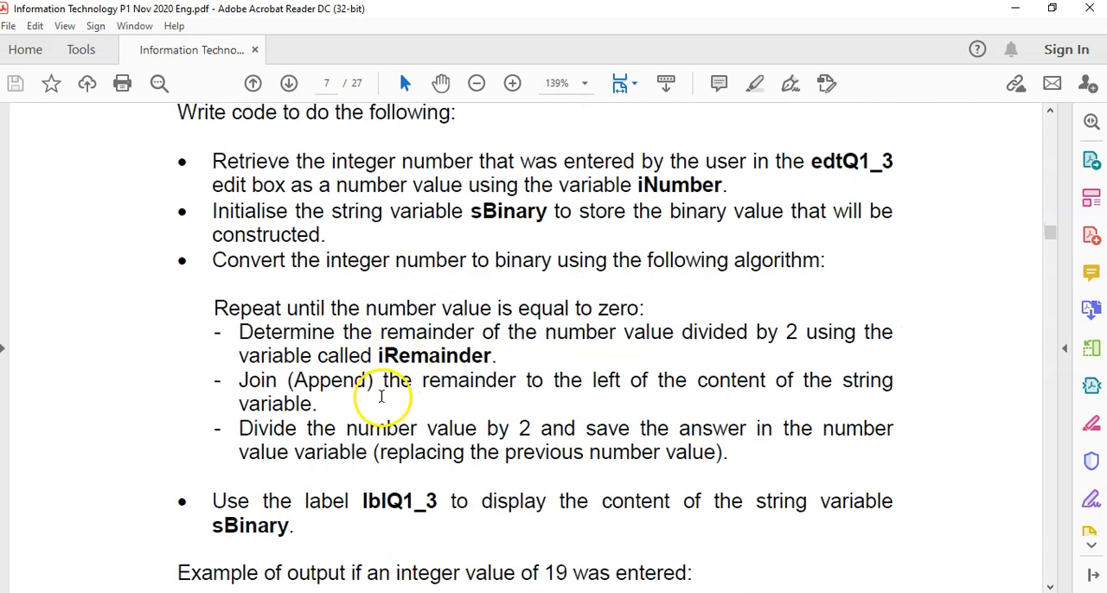
pyautogui.scroll(3)
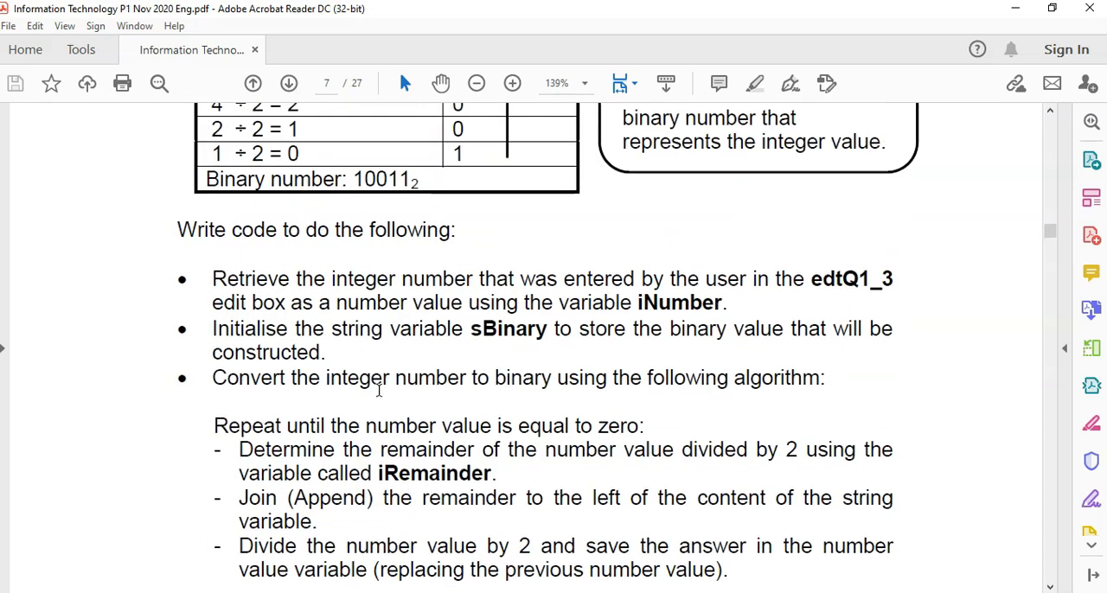
pyautogui.scroll(3)
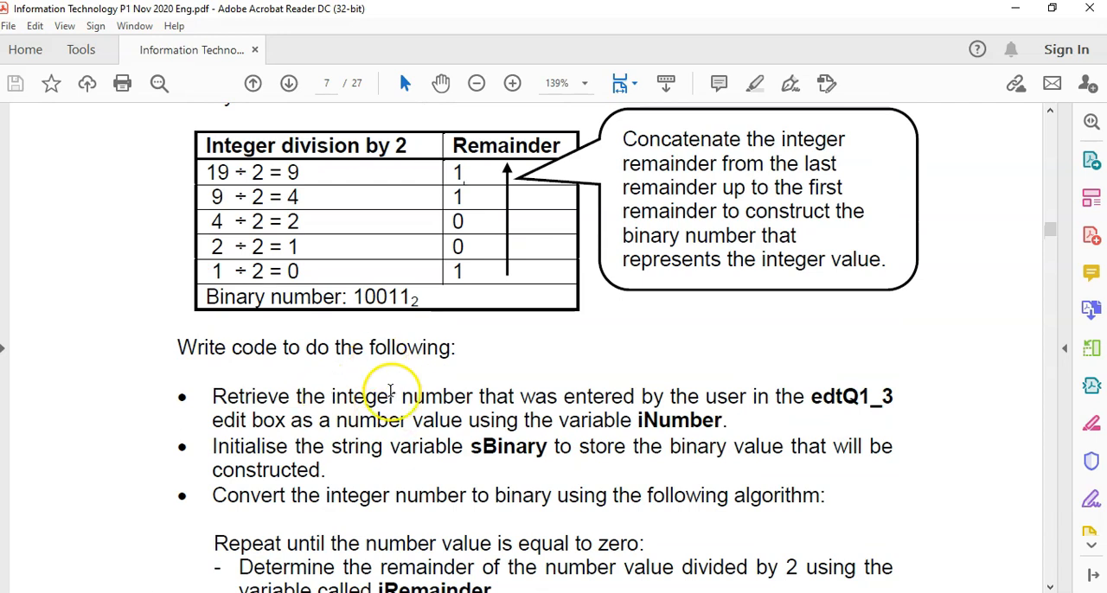
pyautogui.scroll(-3)
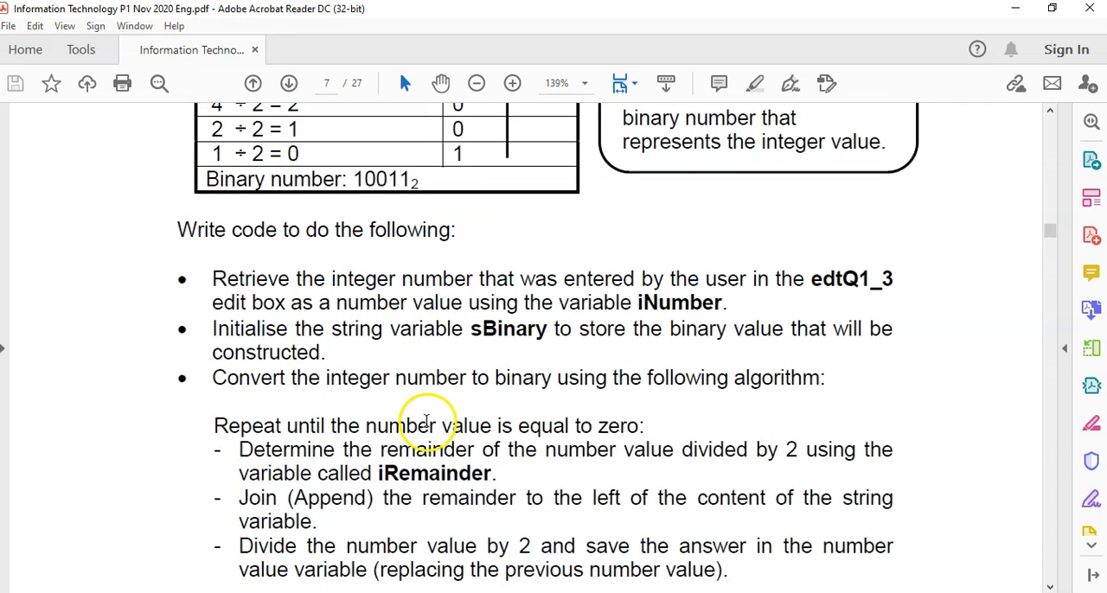
pyautogui.scroll(-3)
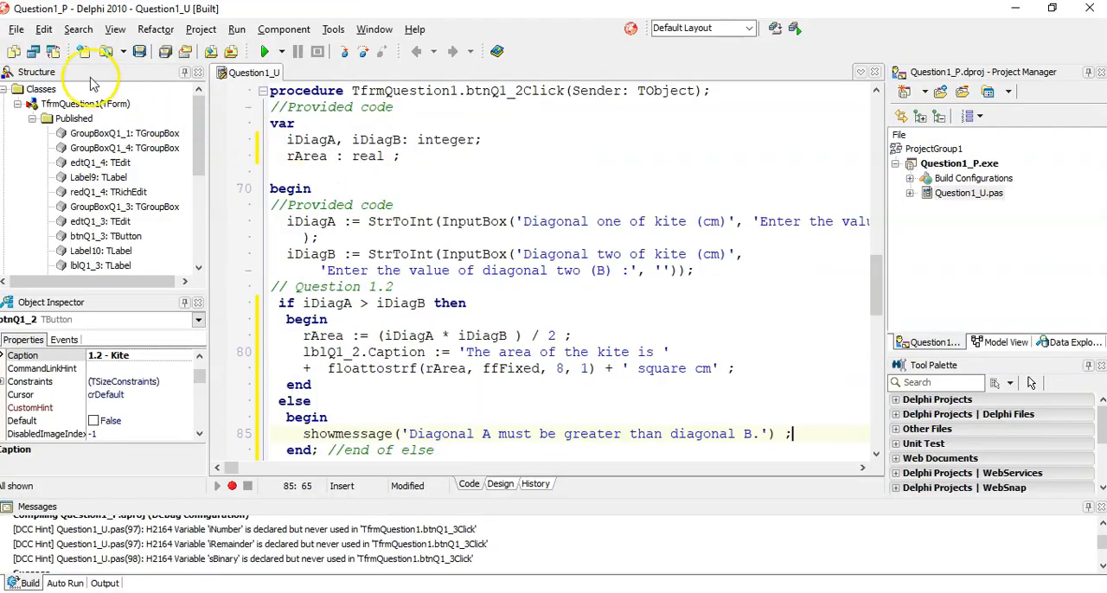
# Step: In btnQ1_3Click under // Question 1.3, add iNumber := StrToInt(edtQ1_3.Text) ; and a new line
pyautogui.click(500, 483)
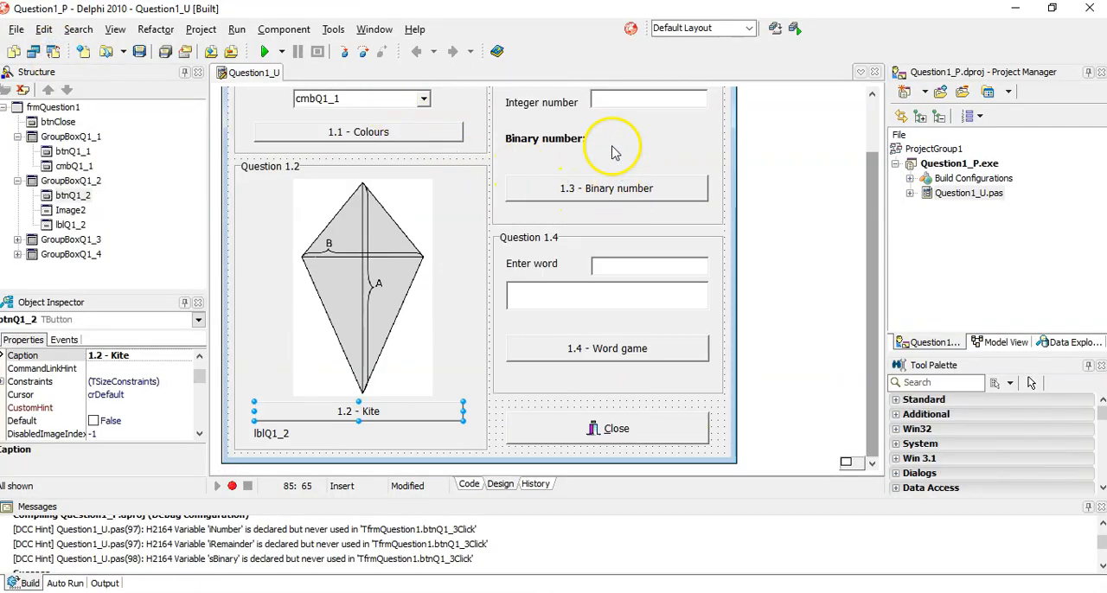
pyautogui.moveTo(627, 215)
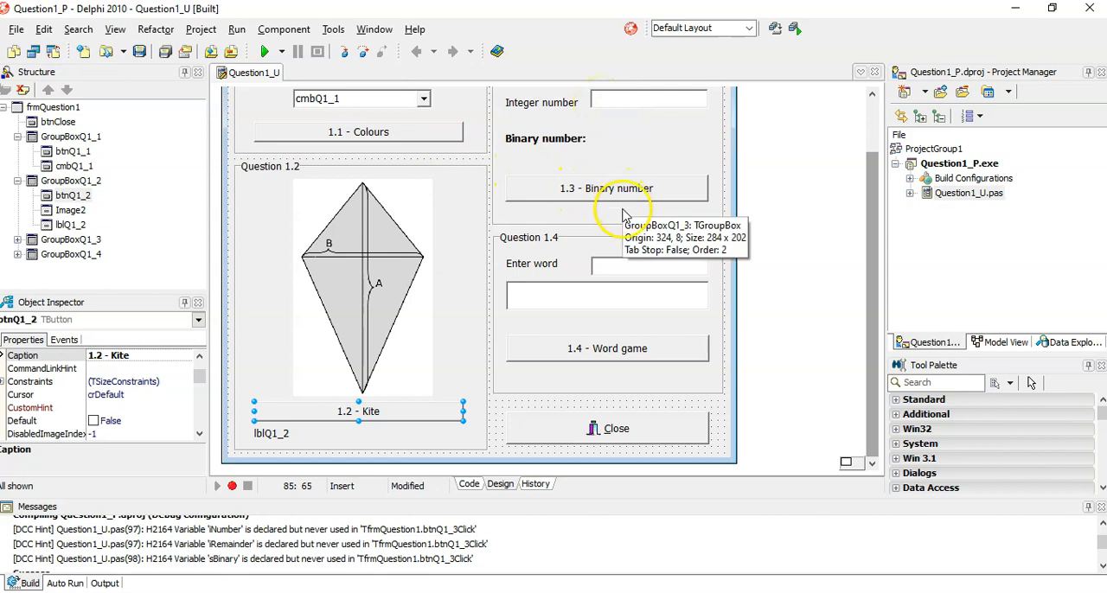
pyautogui.click(469, 484)
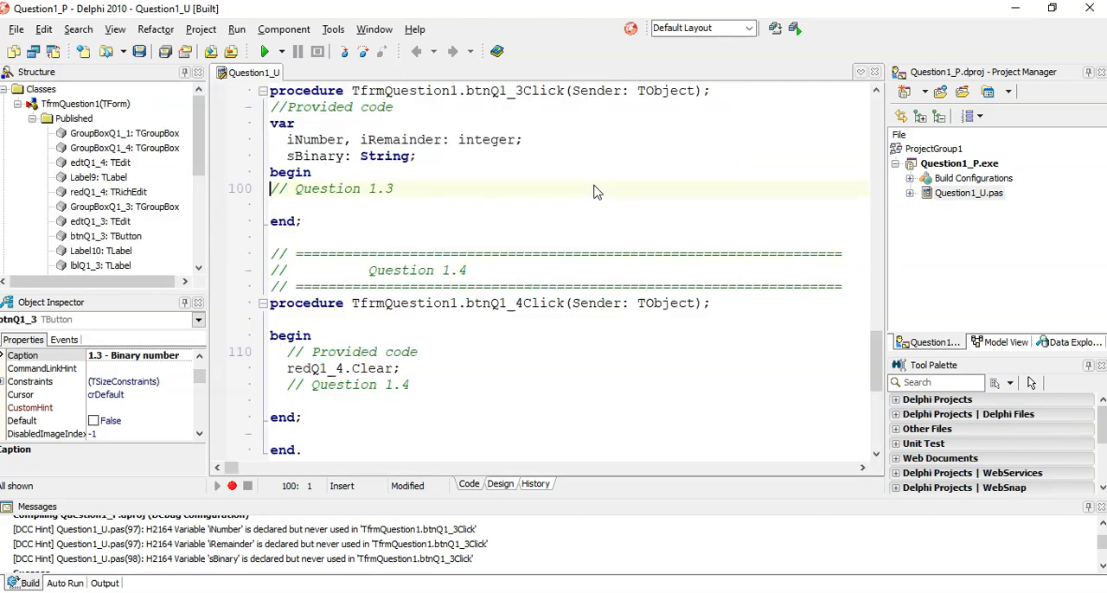
pyautogui.press('Return')
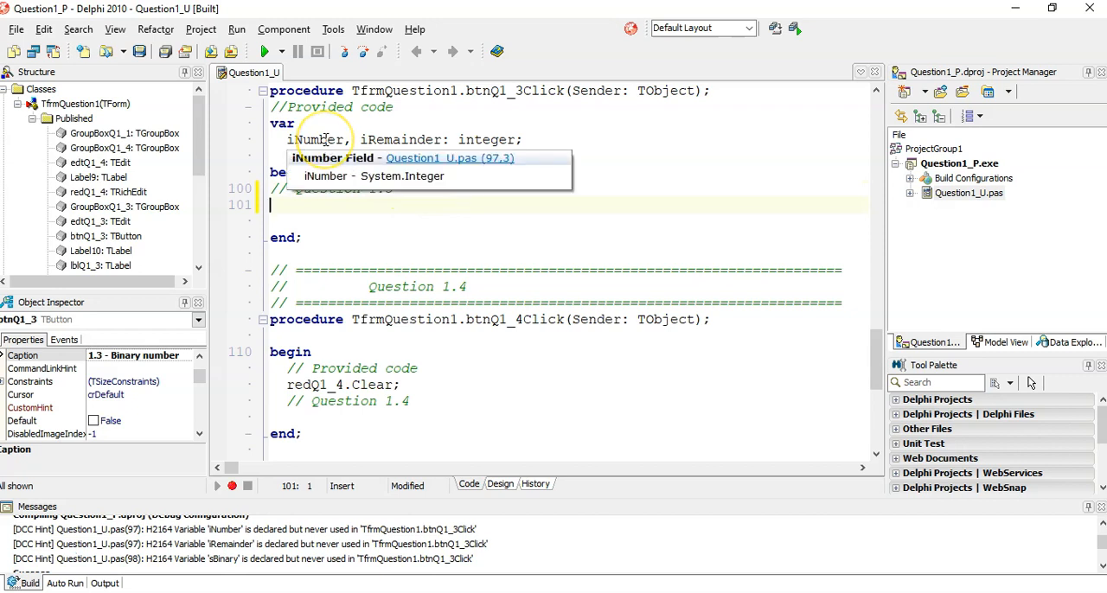
pyautogui.write('iNumber :')
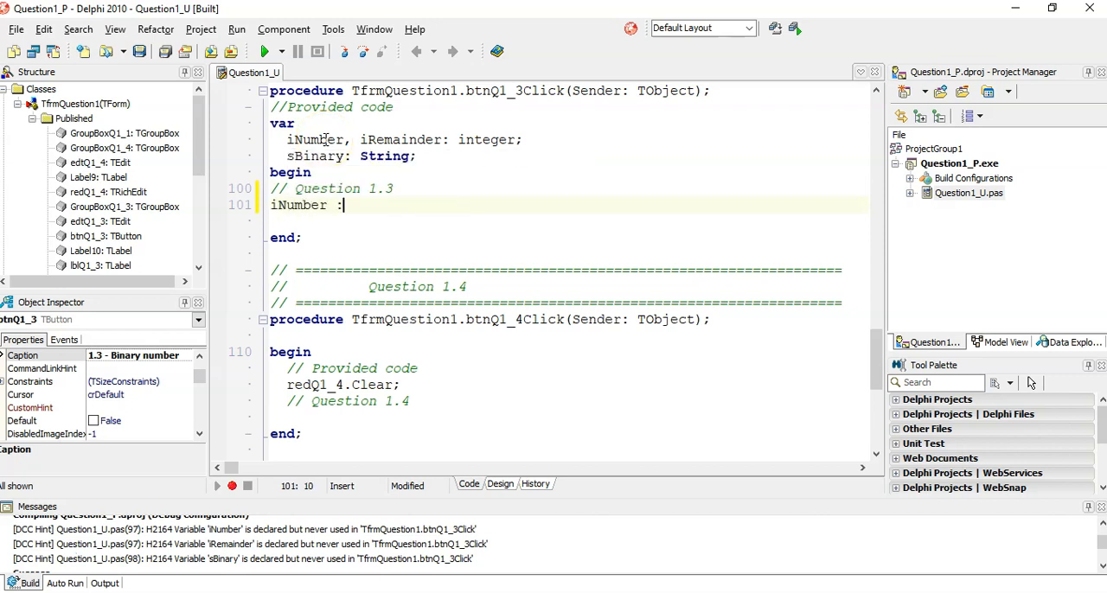
pyautogui.write('= edtQ1_3.Text ;')
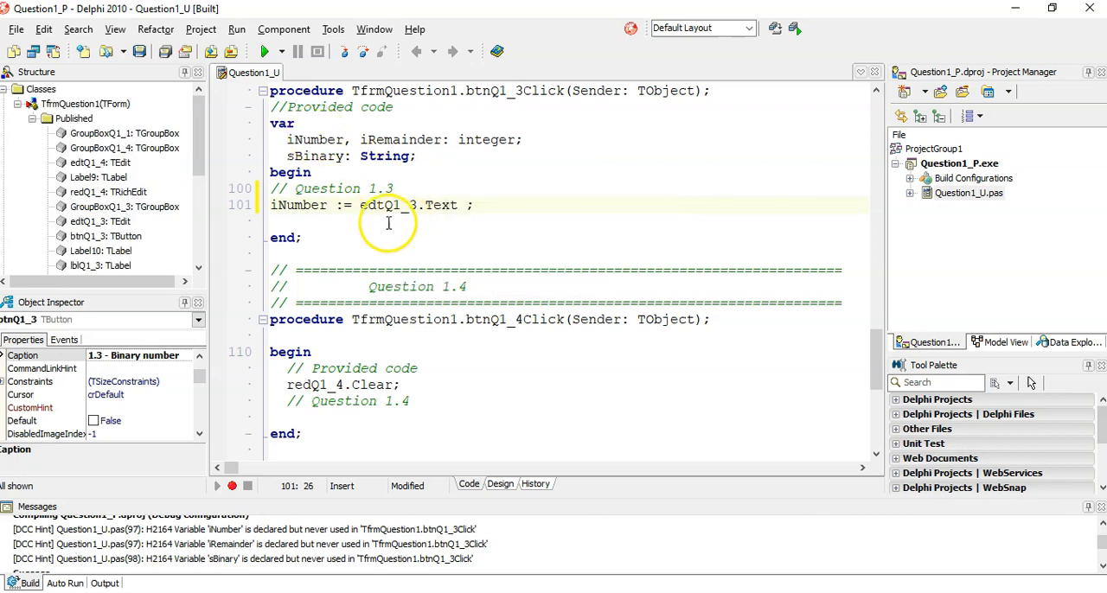
pyautogui.doubleClick(442, 205)
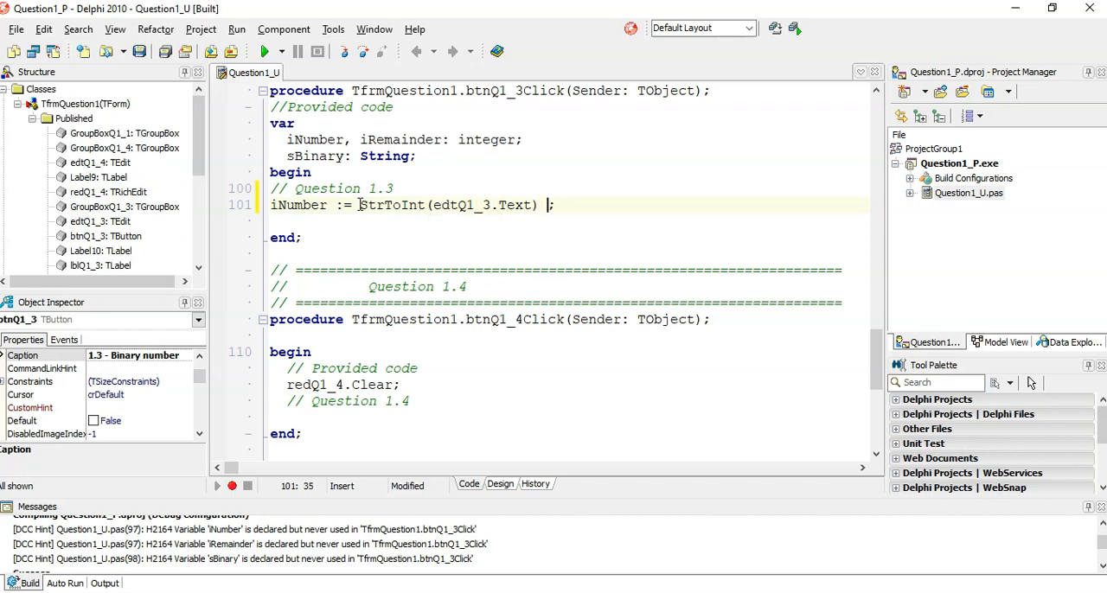
pyautogui.press('Return')
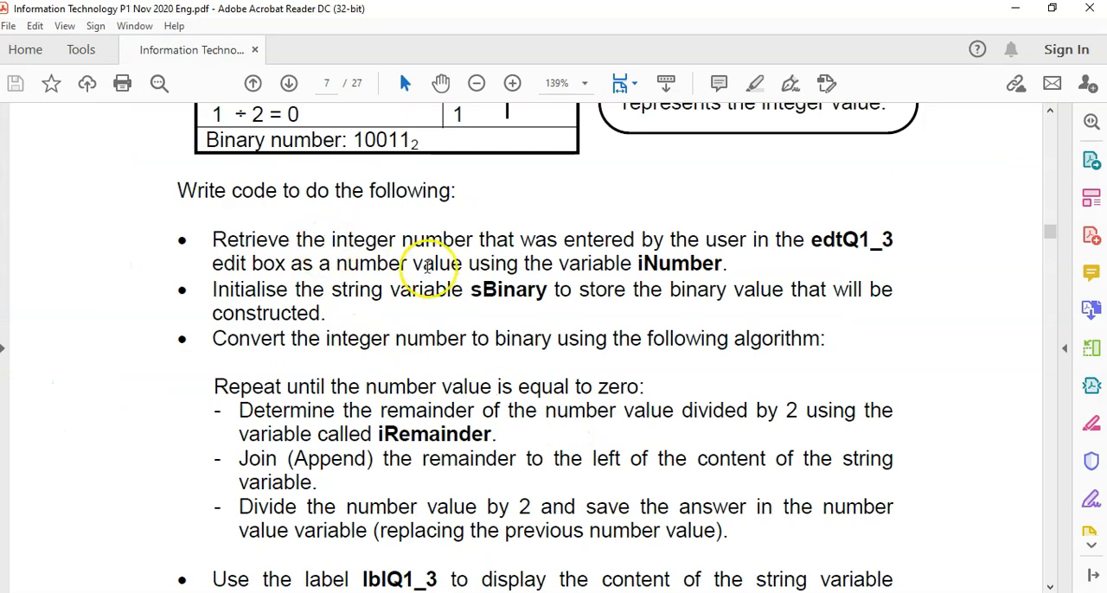
pyautogui.moveTo(529, 290)
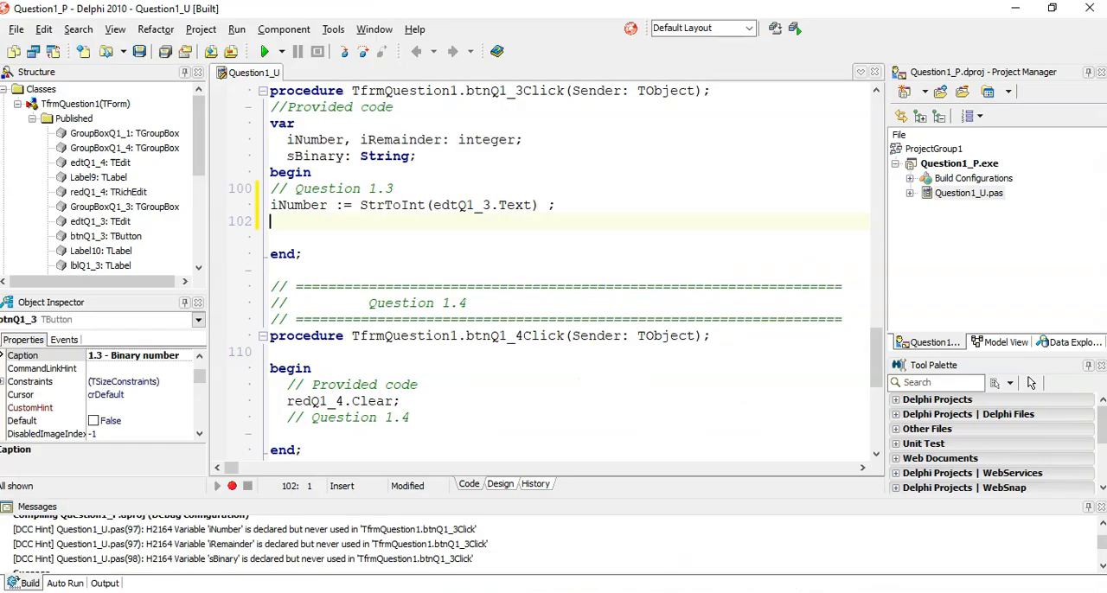
# Step: Write sBinary := '' ; on the empty line below the iNumber statement
pyautogui.click(322, 156)
pyautogui.write('s')
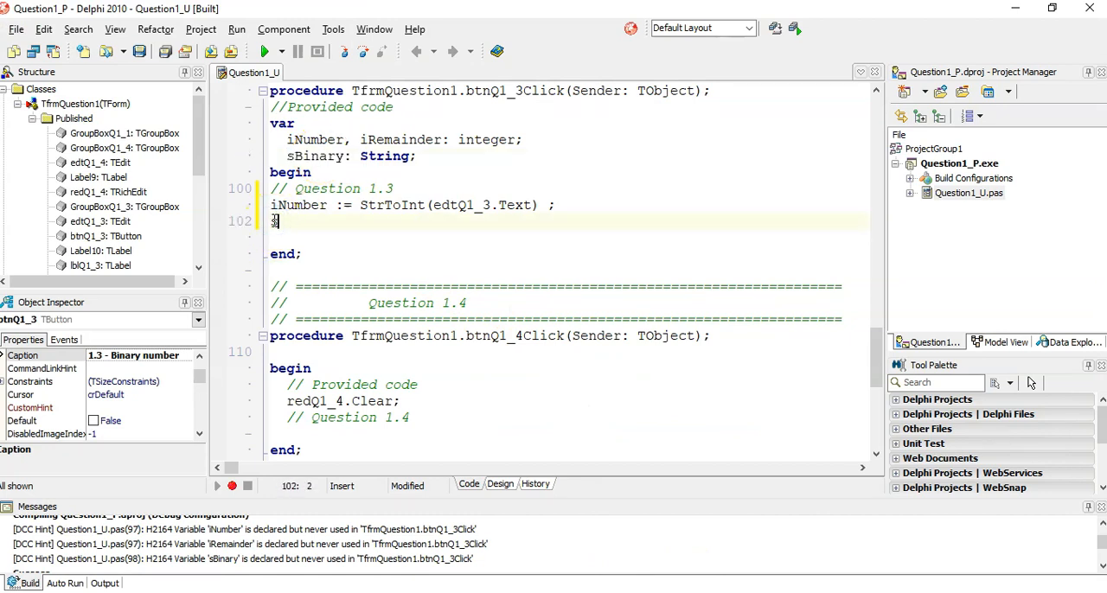
pyautogui.write('Binar')
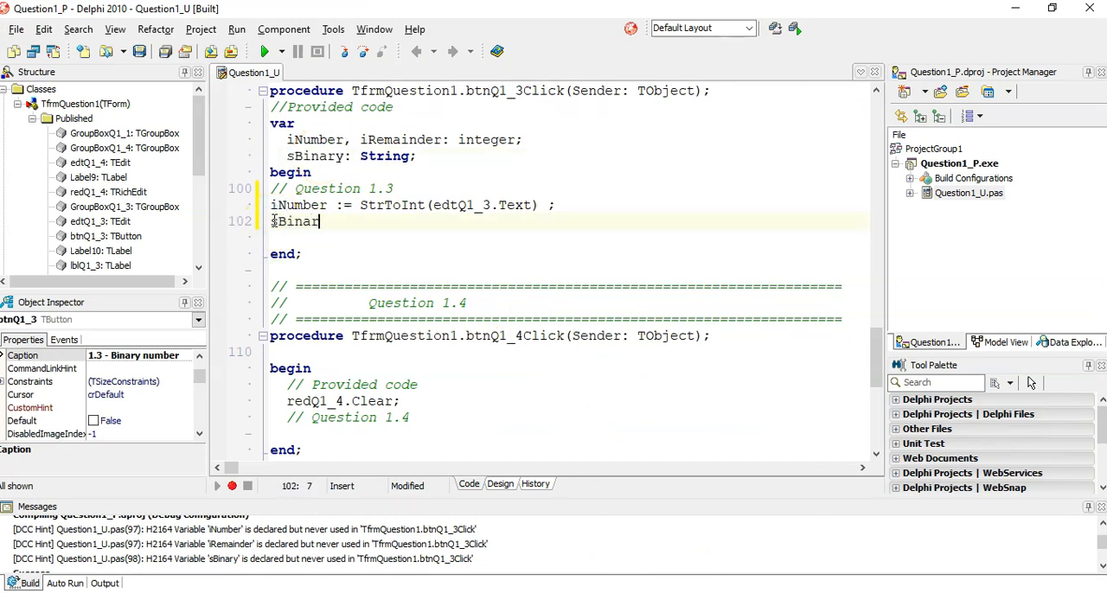
pyautogui.write("y := '' ;")
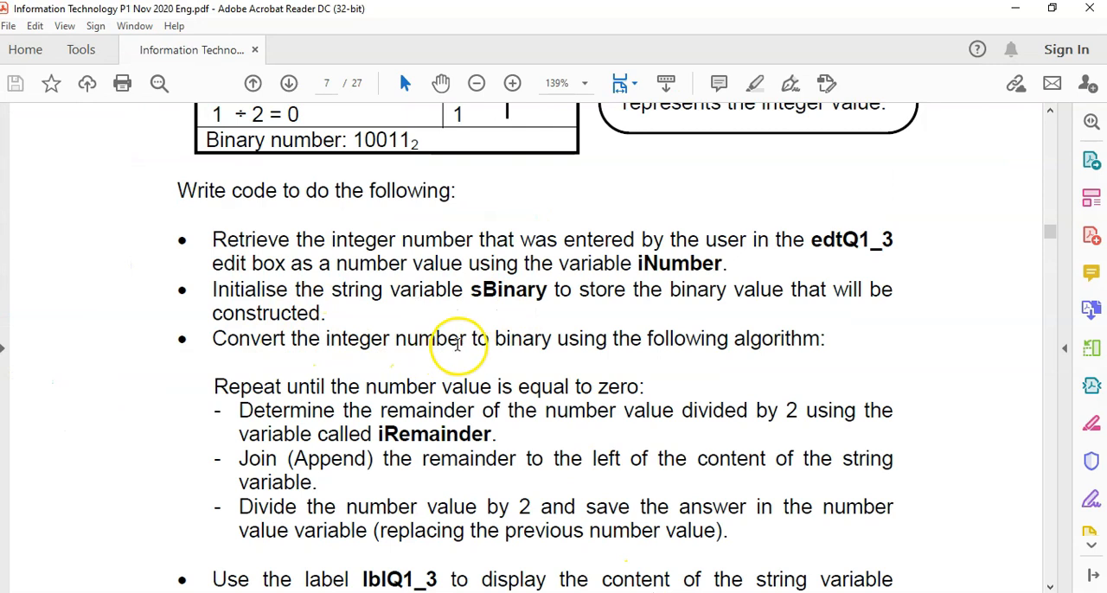
pyautogui.moveTo(709, 370)
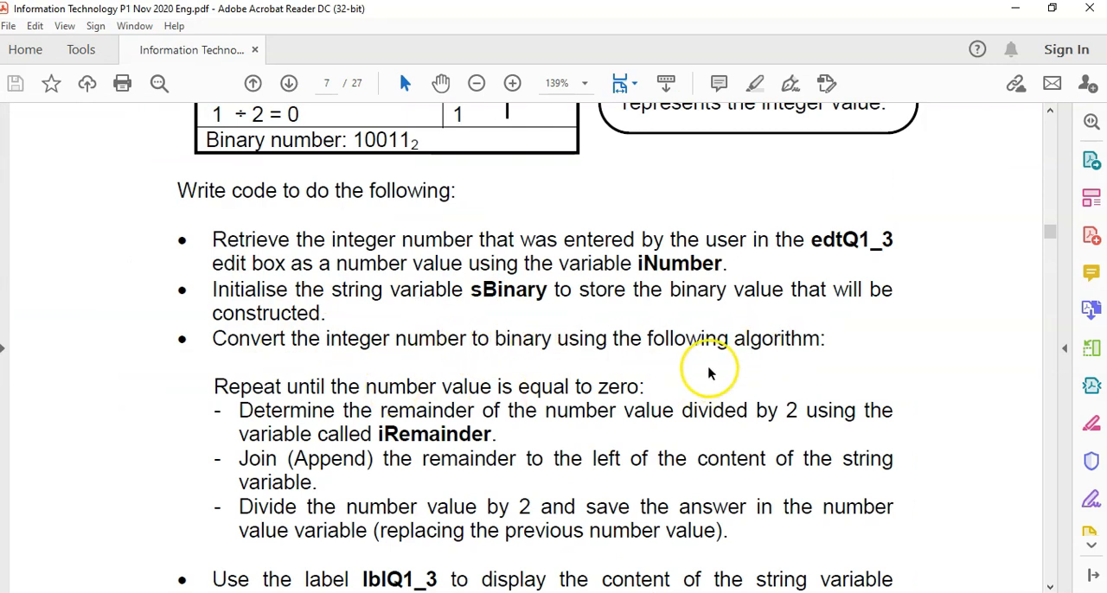
# Step: Scroll the PDF down to the repeat-until algorithm and the lblQ1_3 output bullet
pyautogui.scroll(-3)
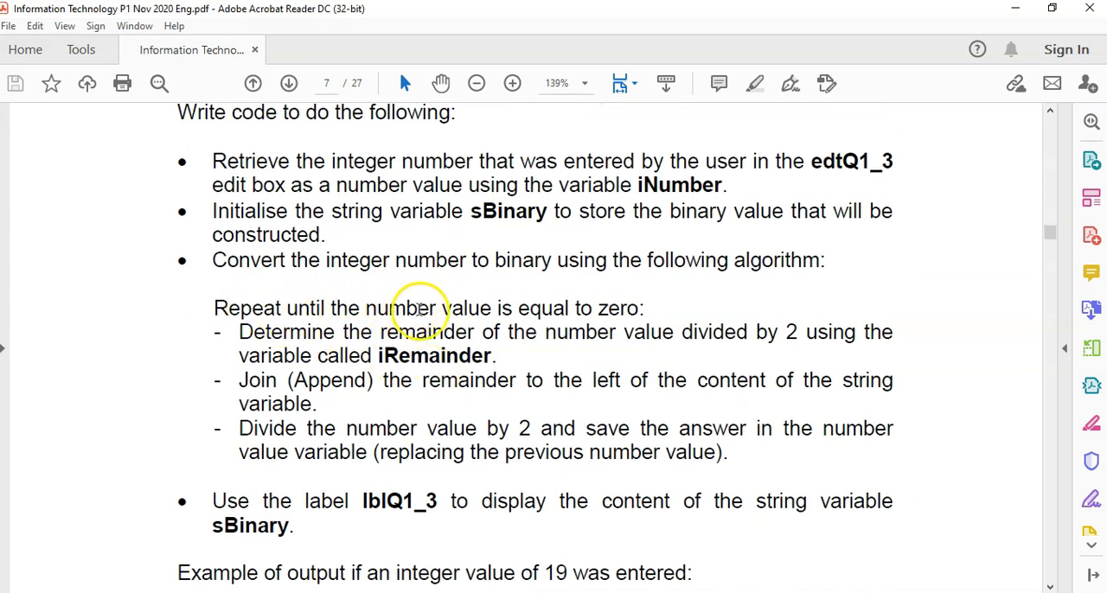
pyautogui.moveTo(584, 308)
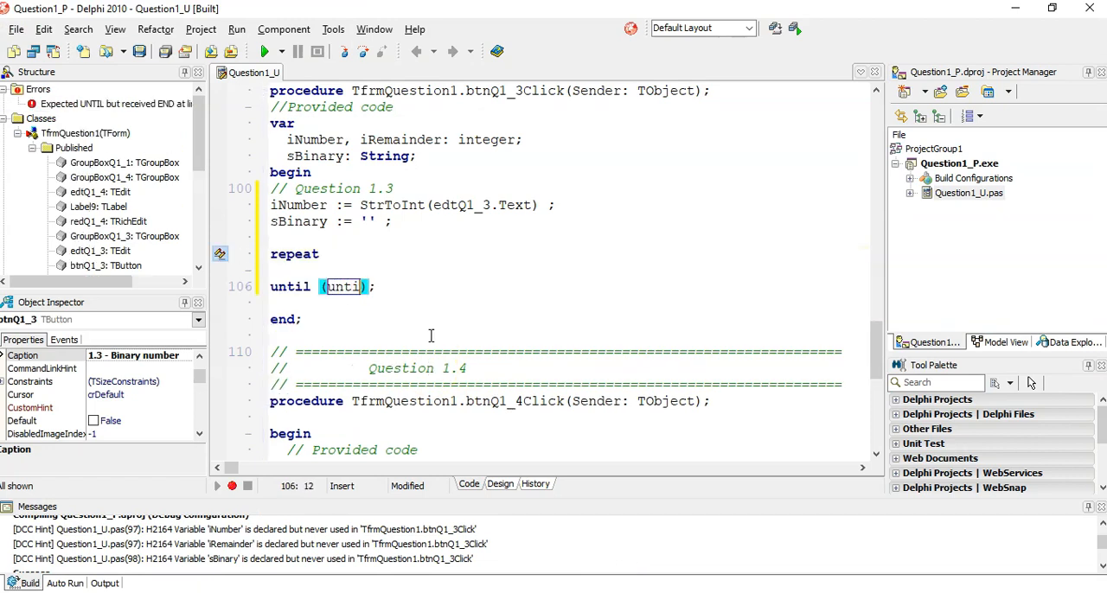
# Step: Open a blank line inside the repeat…until = 0 loop and annotate the iNumber line with //19
pyautogui.press('Delete')
pyautogui.write(' = 0 ')
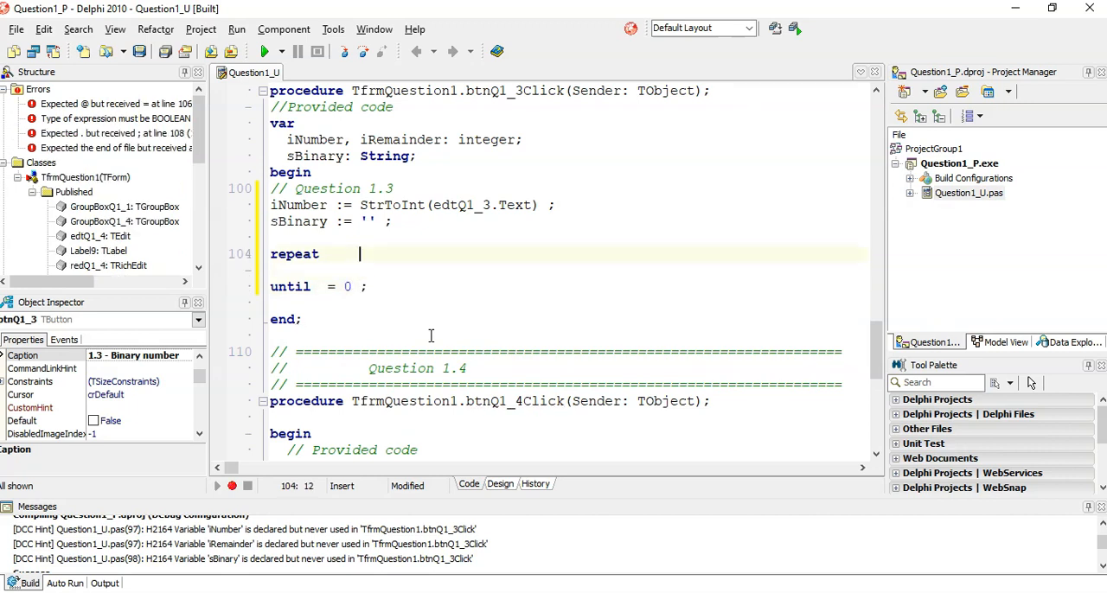
pyautogui.press('Return')
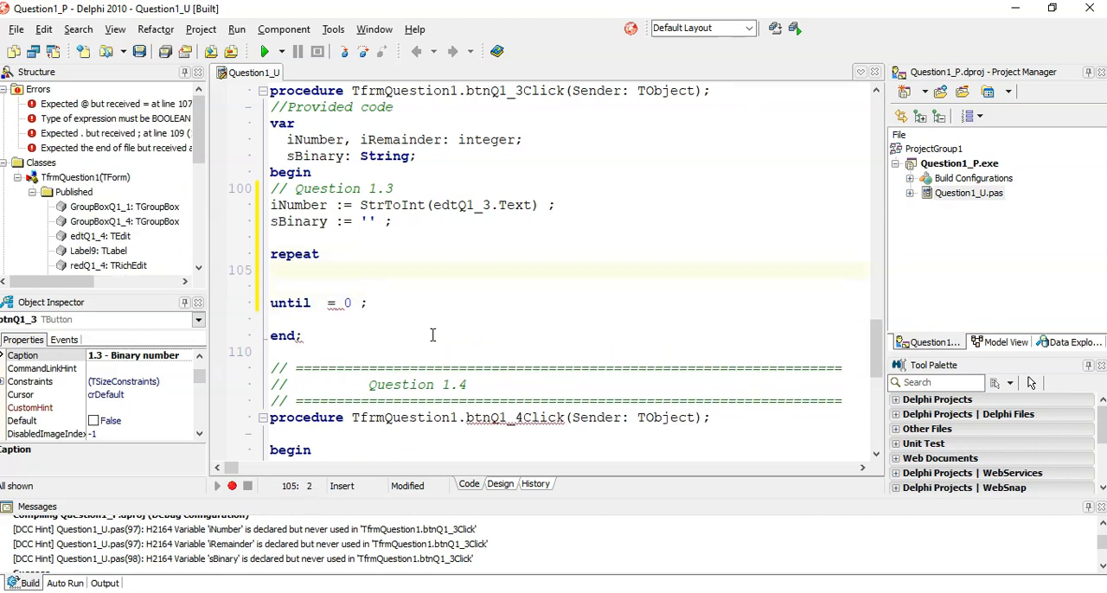
pyautogui.doubleClick(298, 205)
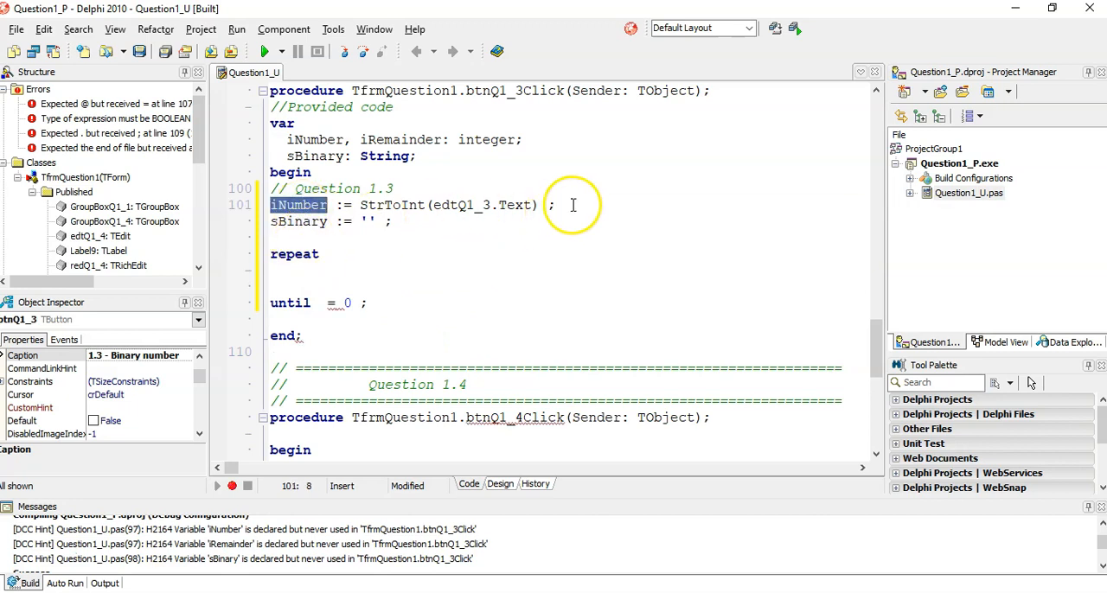
pyautogui.write('//19')
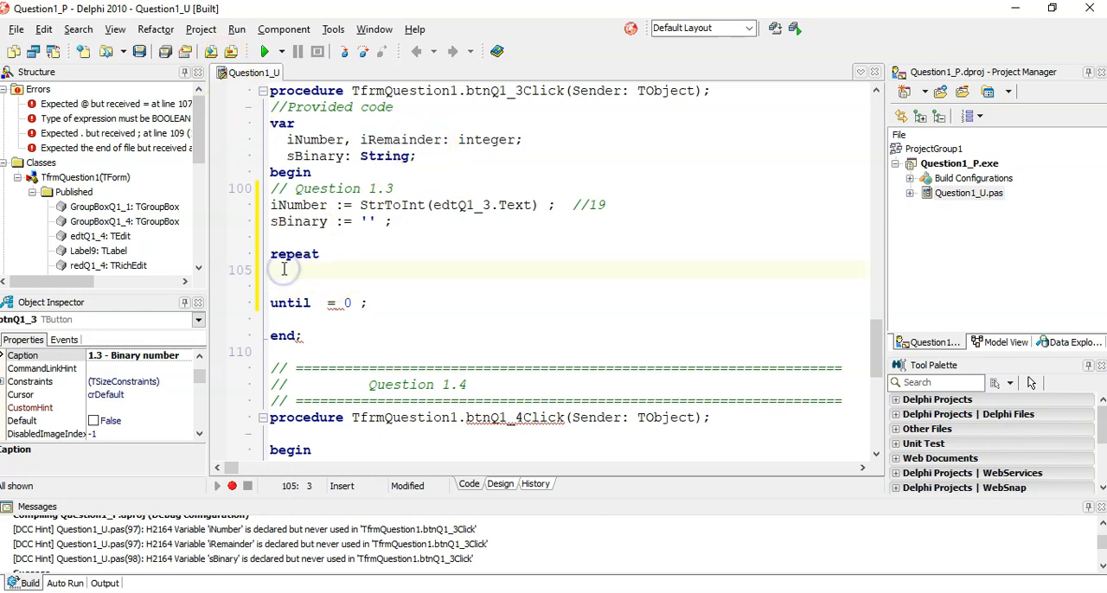
# Step: Add iRemainder := iNumber MOD 2 ; as the loop's first statement, with a new line below
pyautogui.write('iRem')
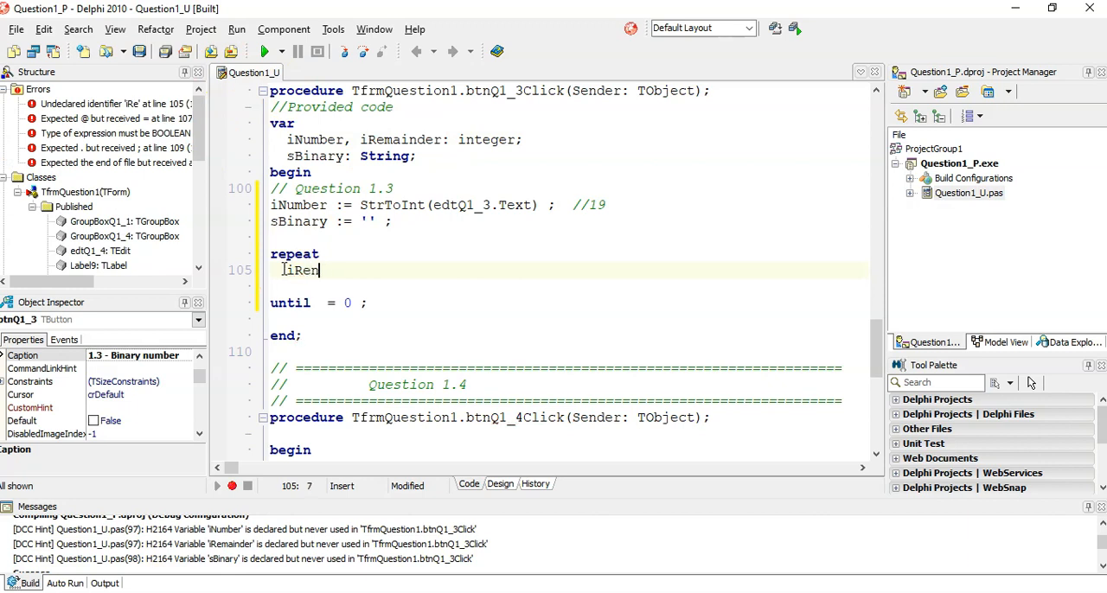
pyautogui.press('Backspace')
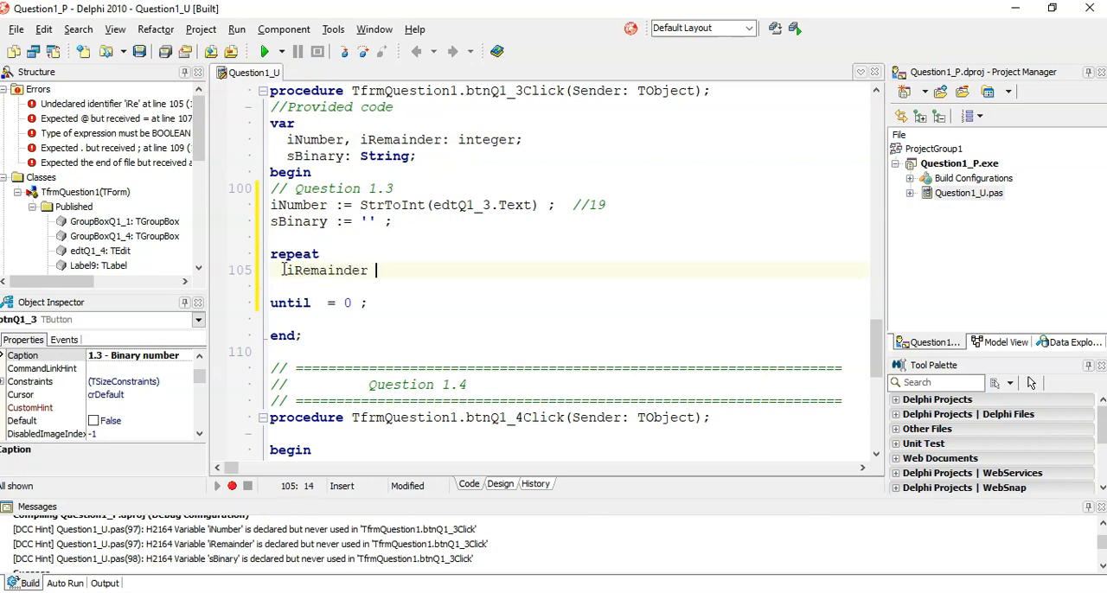
pyautogui.write(':=')
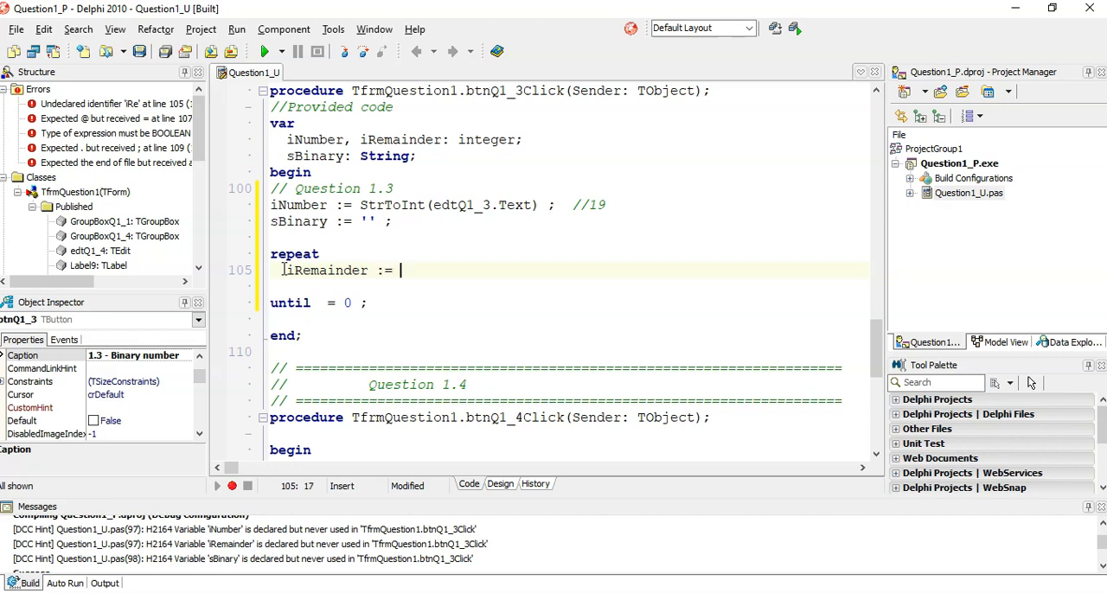
pyautogui.write('iNum')
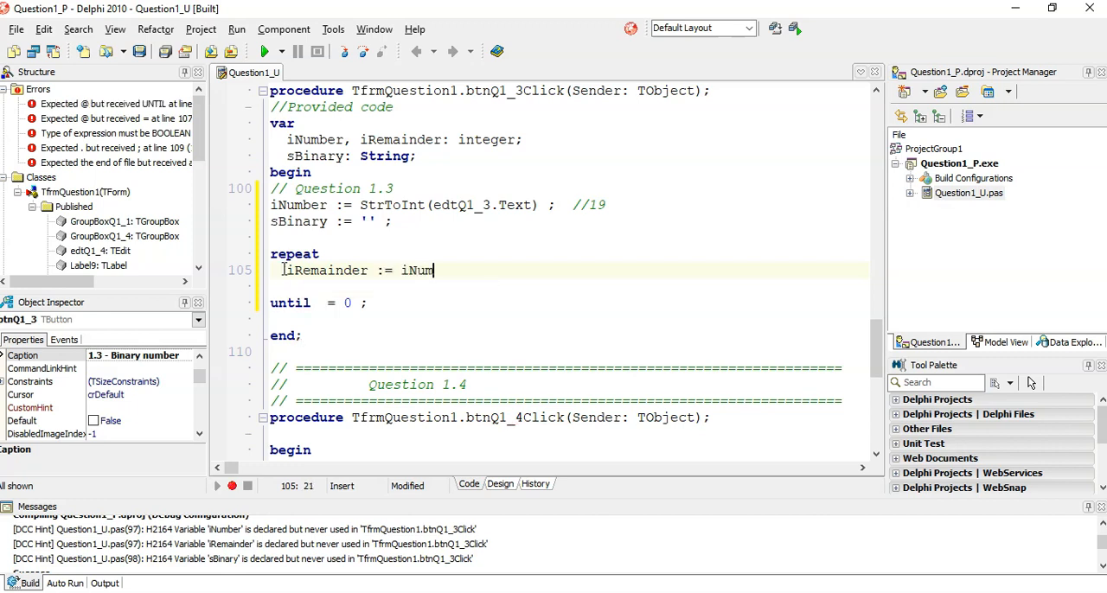
pyautogui.write('ber')
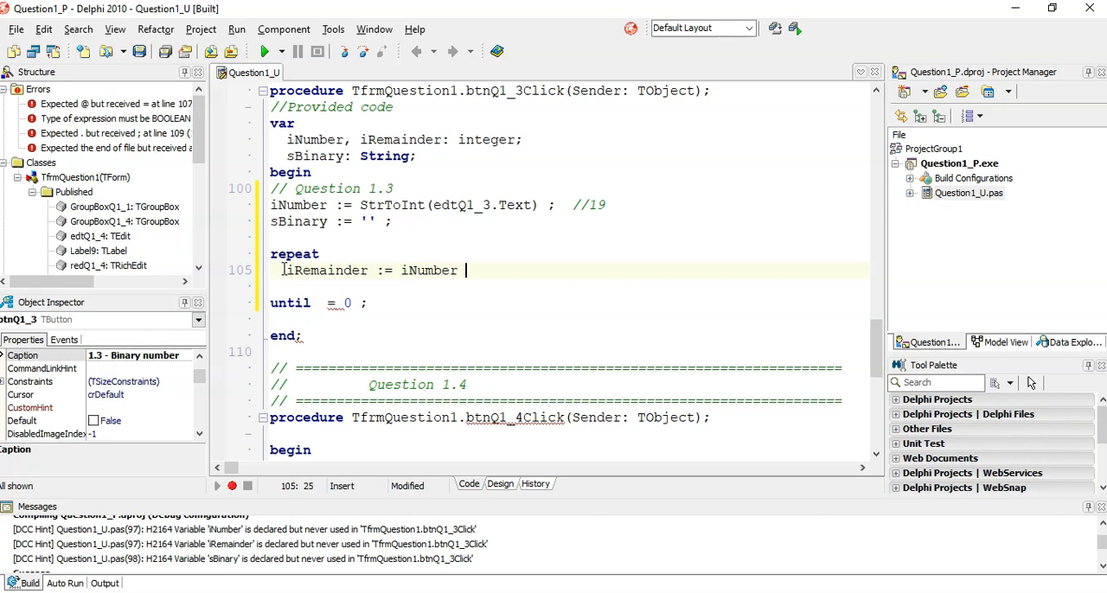
pyautogui.write('MOD')
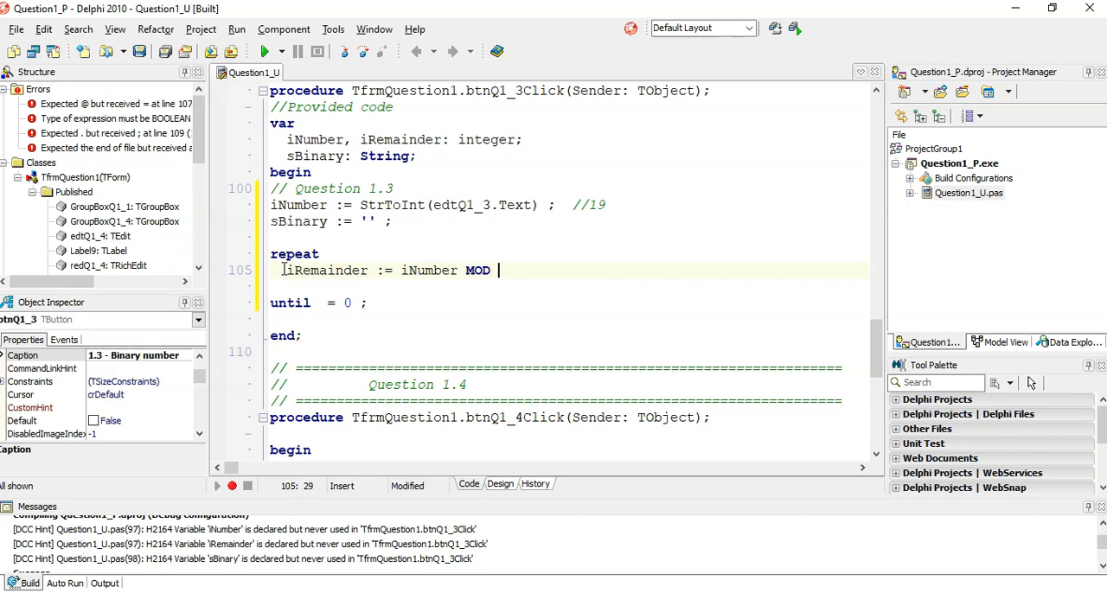
pyautogui.write('2')
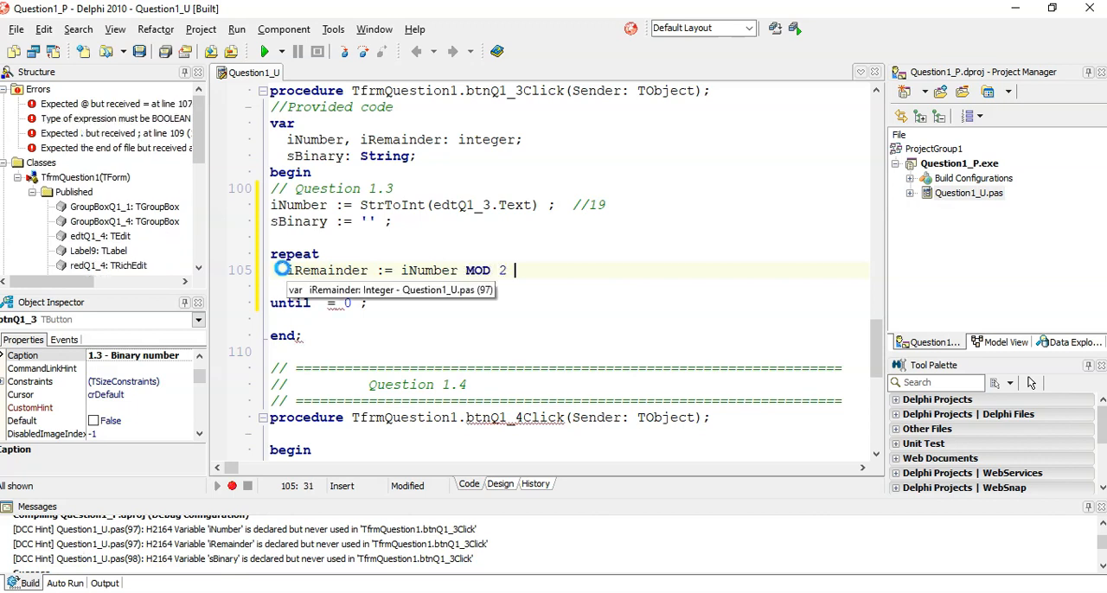
pyautogui.write(';')
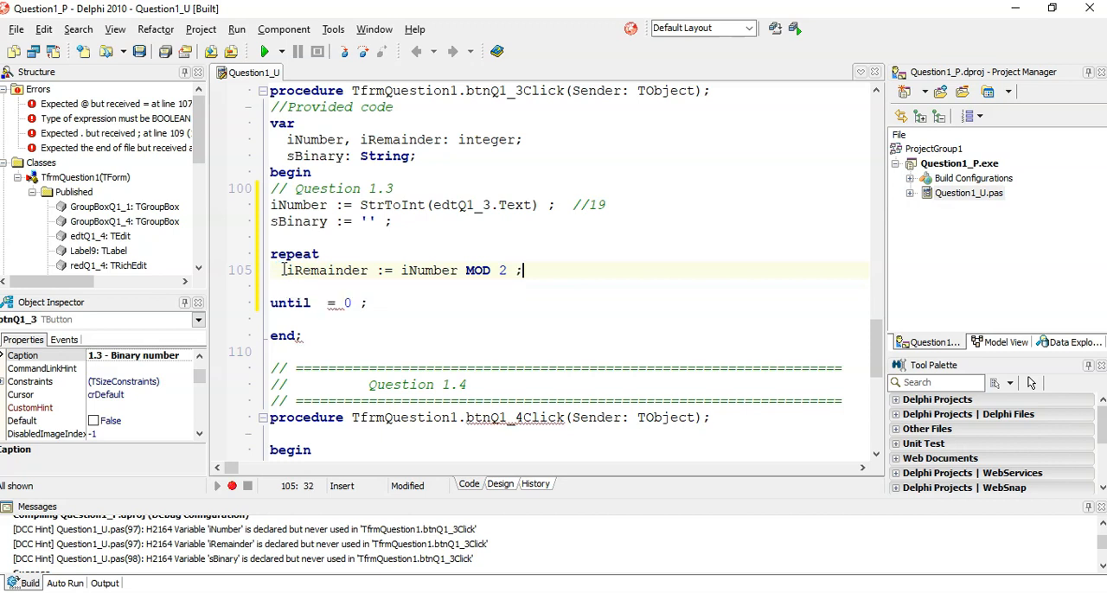
pyautogui.moveTo(539, 273)
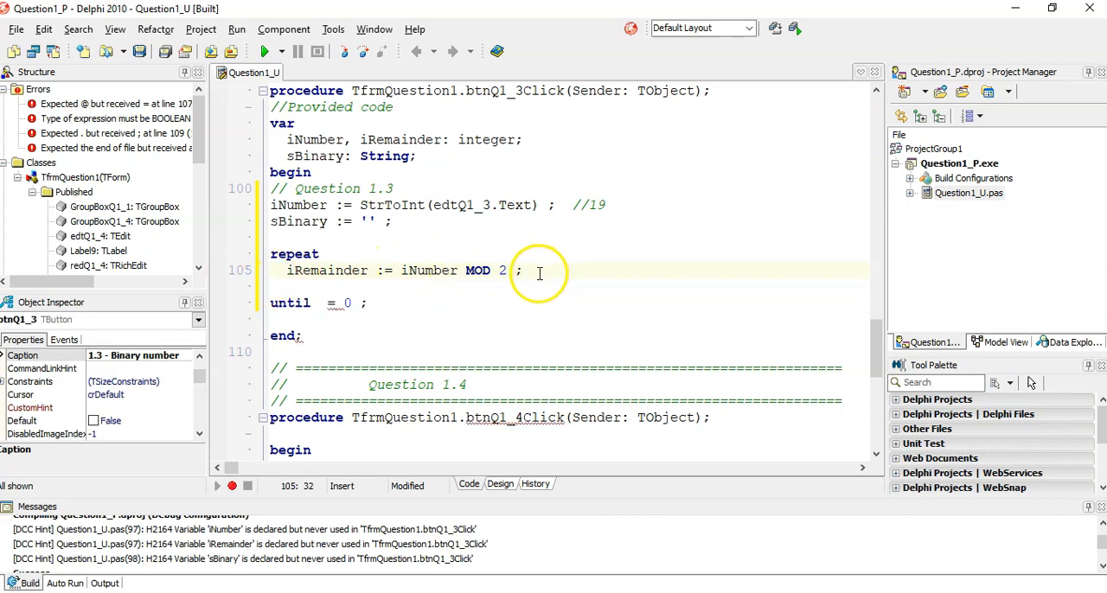
pyautogui.press('Return')
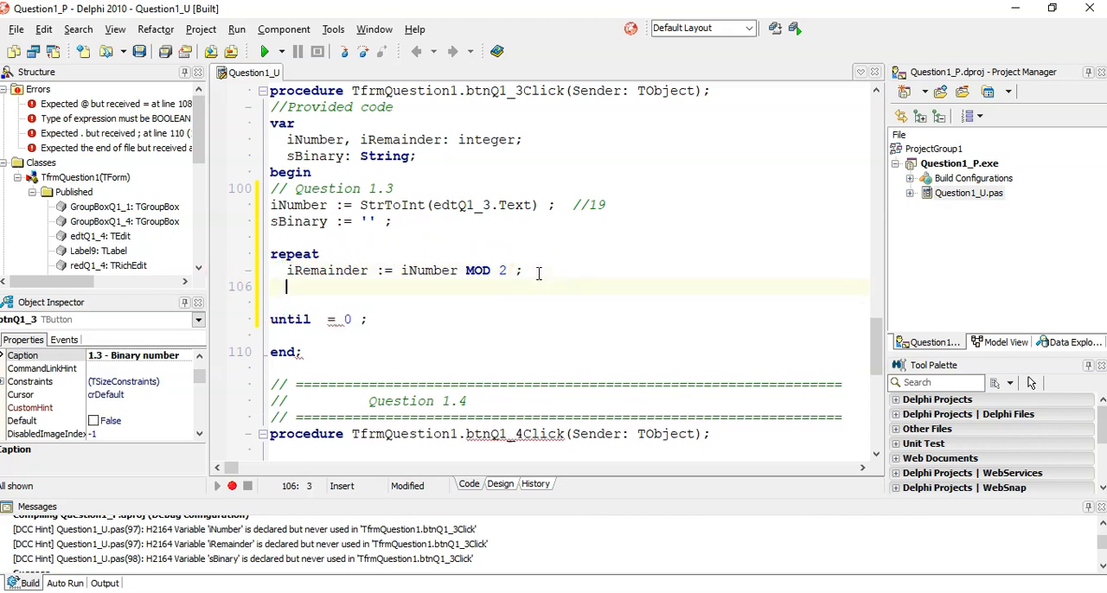
# Step: Write sBinary := sBinary + IntToStr(iRemainder) ; as the loop's second statement
pyautogui.write('sBinary')
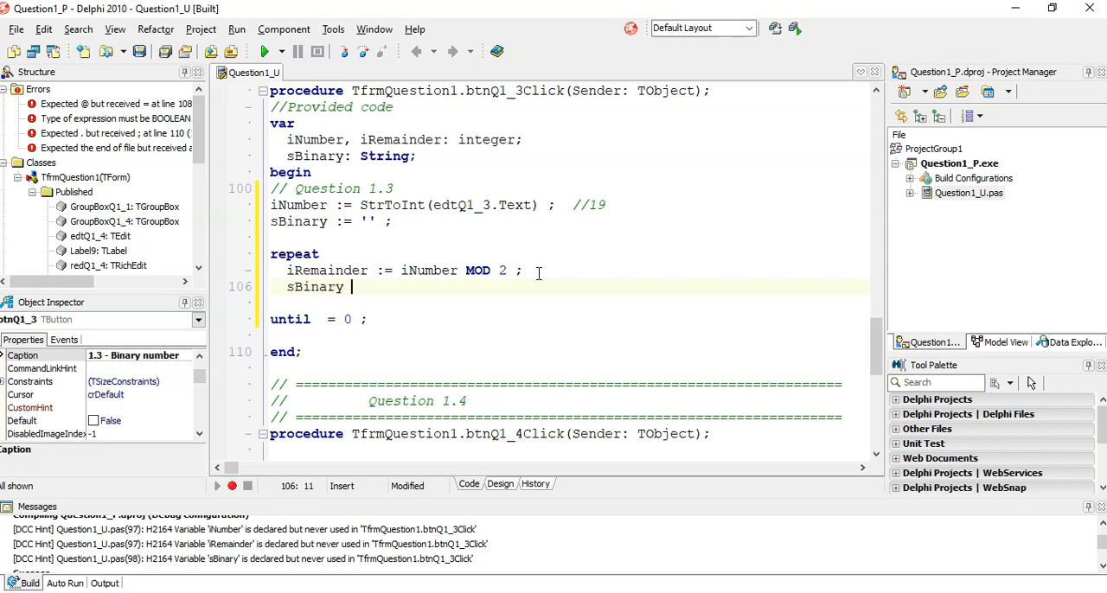
pyautogui.write(':=')
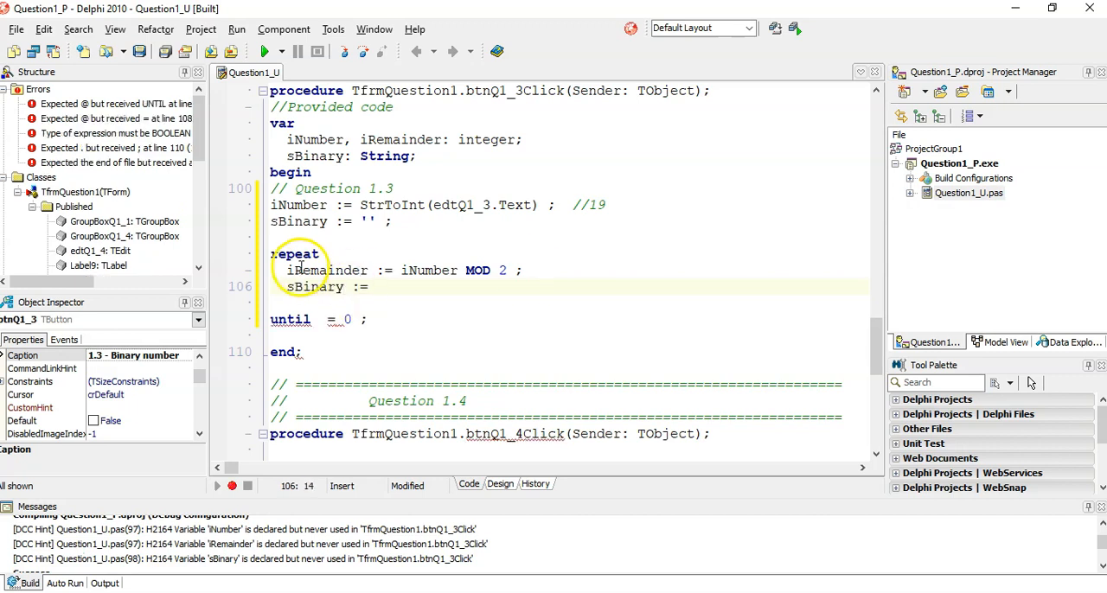
pyautogui.doubleClick(327, 270)
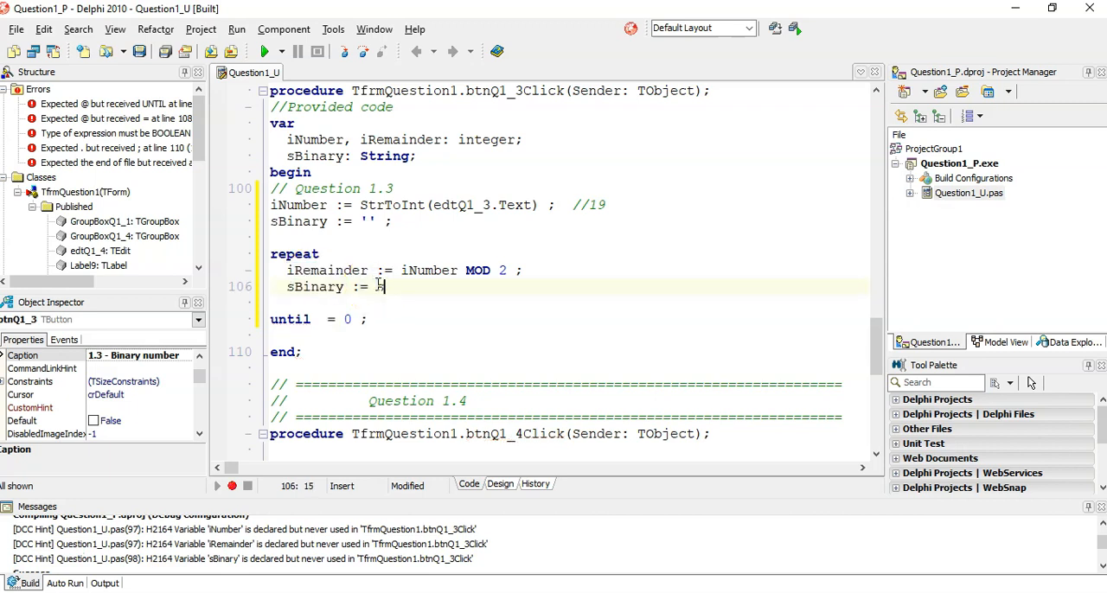
pyautogui.write('sBinary +')
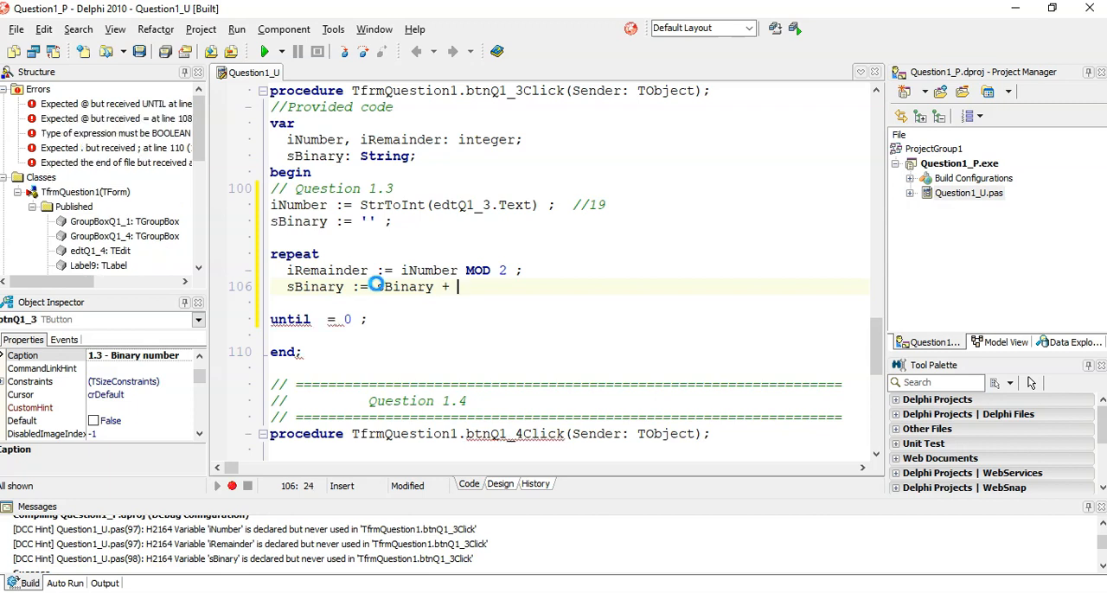
pyautogui.write('iRemainder ;')
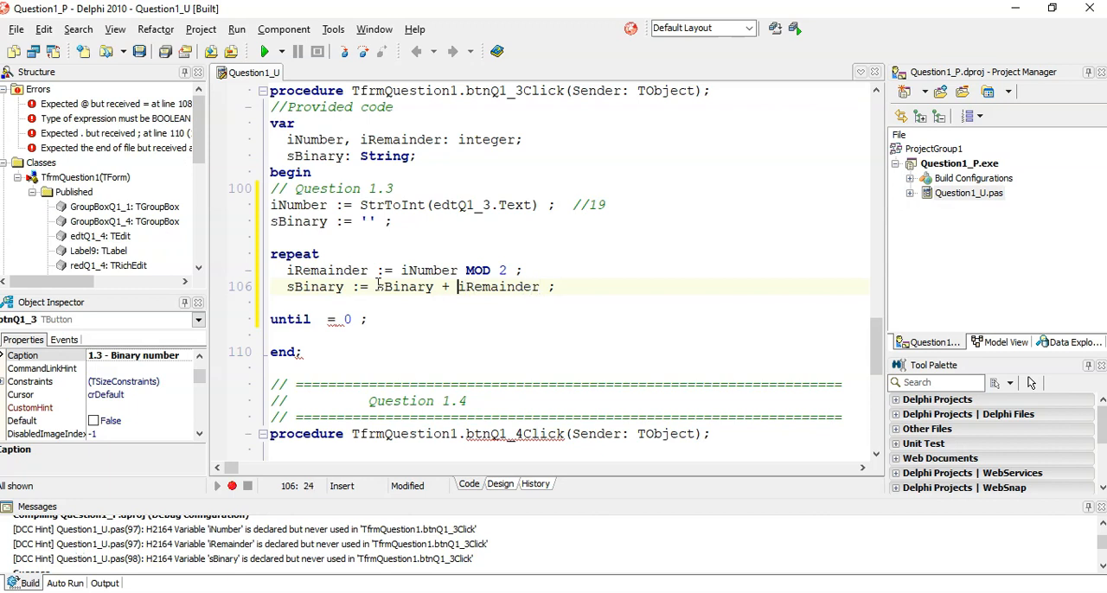
pyautogui.write('IntToStr')
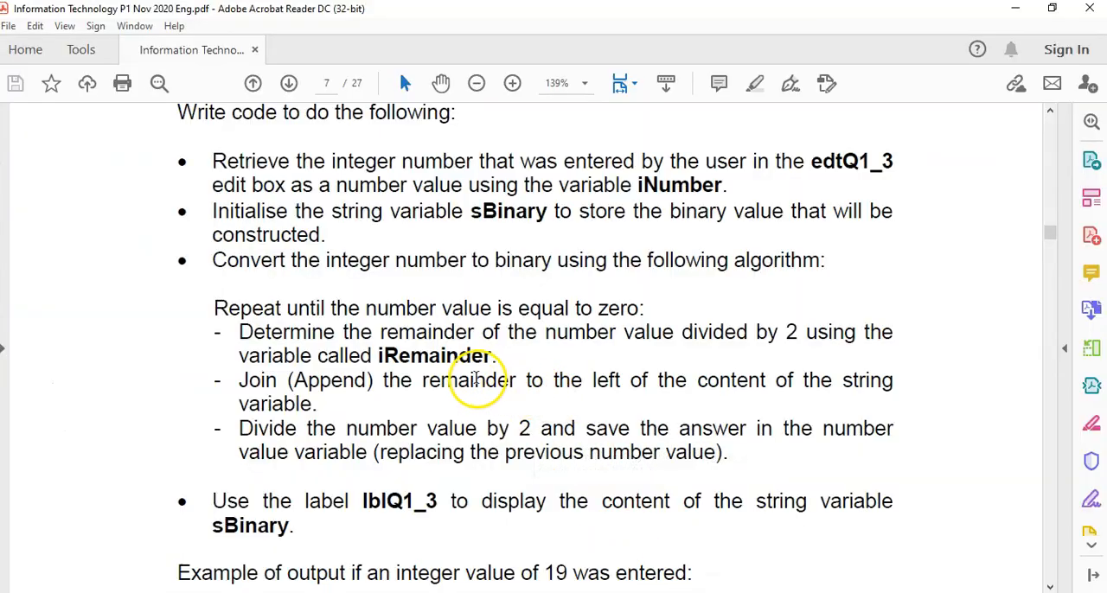
# Step: Scroll the PDF back up to the table converting 19 to binary 10011
pyautogui.scroll(3)
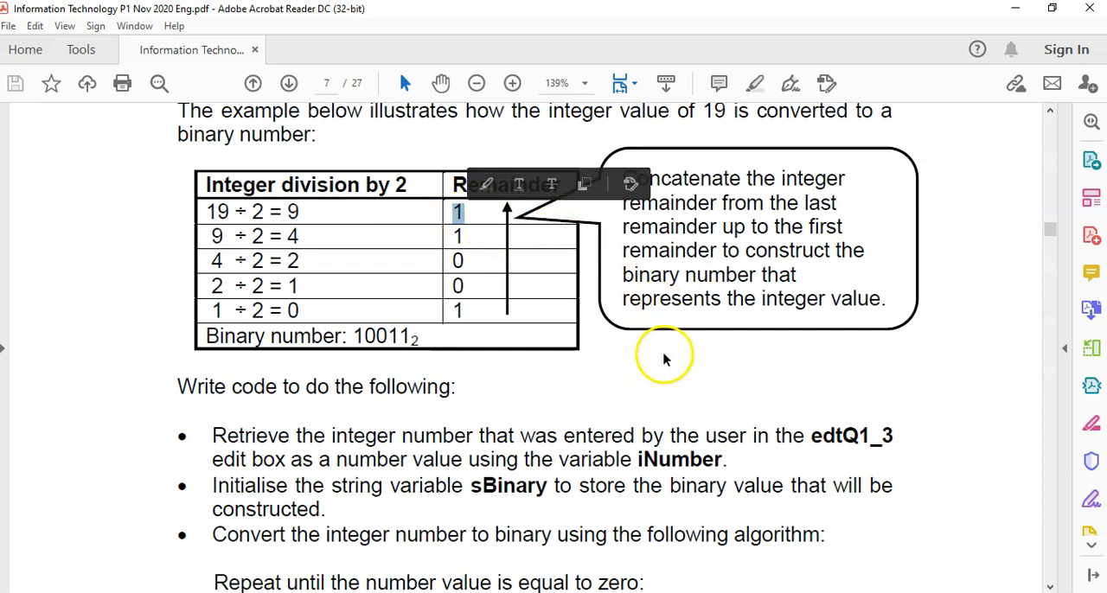
pyautogui.moveTo(457, 214)
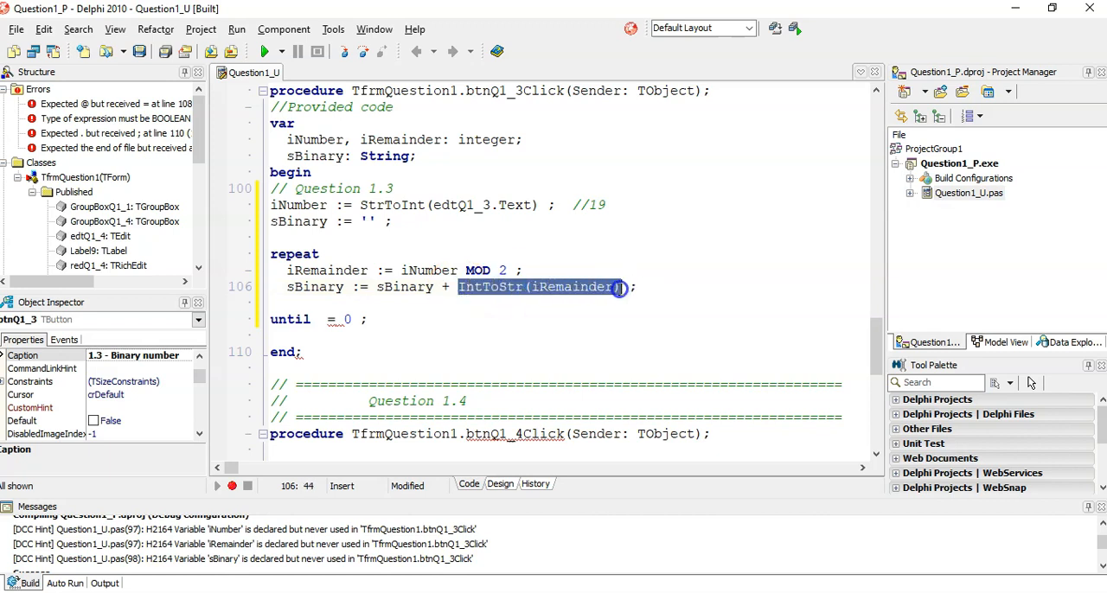
pyautogui.moveTo(379, 287)
pyautogui.write(' + sBinary +  ')
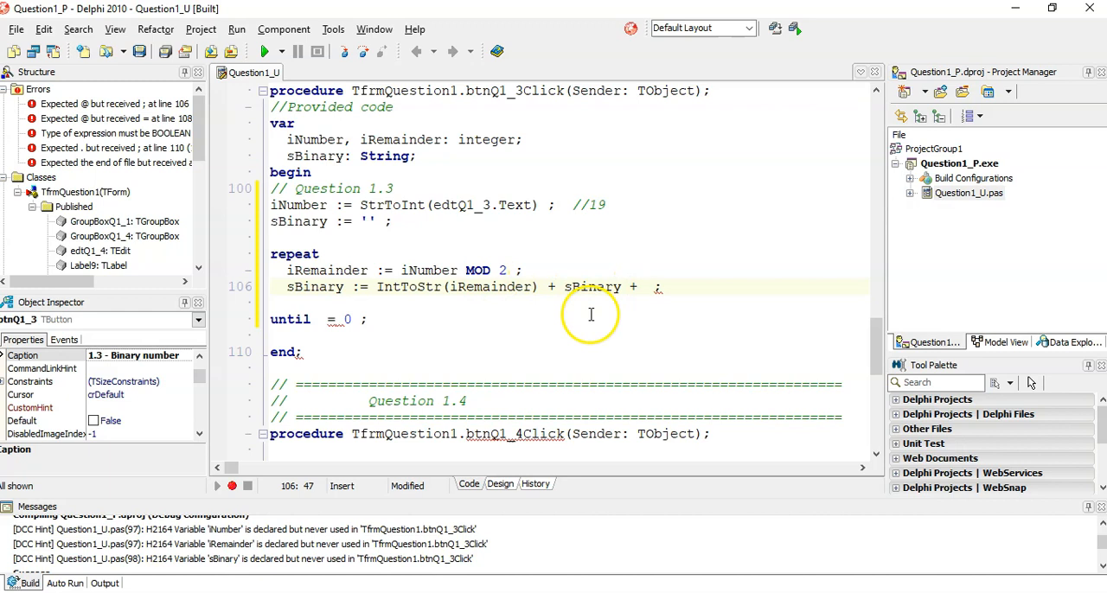
# Step: Put IntToStr(iRemainder) before sBinary in the concatenation and select iNumber for reuse
pyautogui.doubleClick(592, 287)
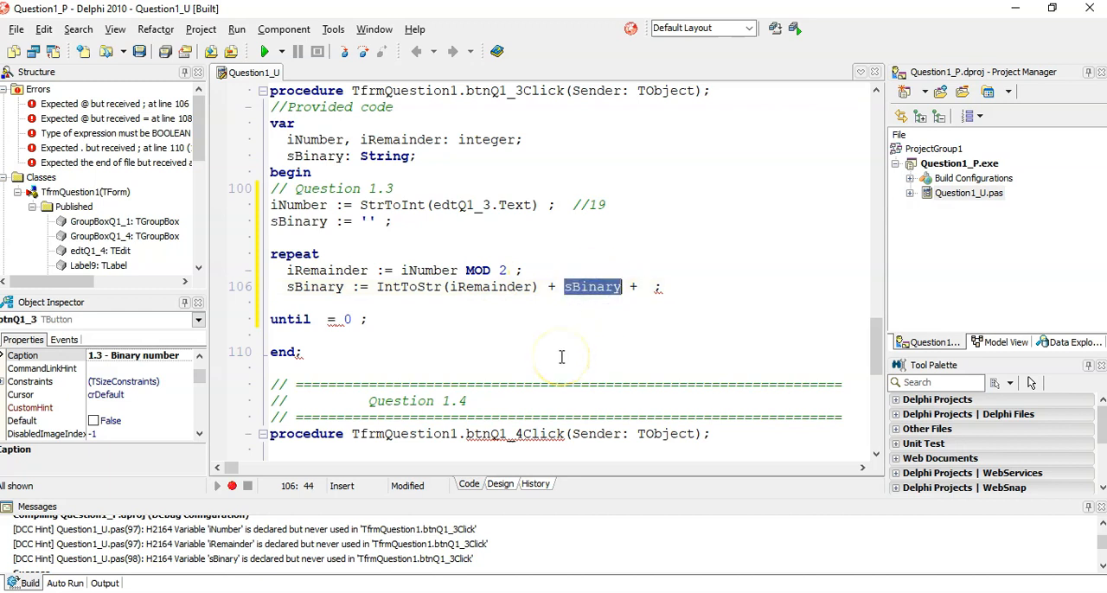
pyautogui.moveTo(441, 286)
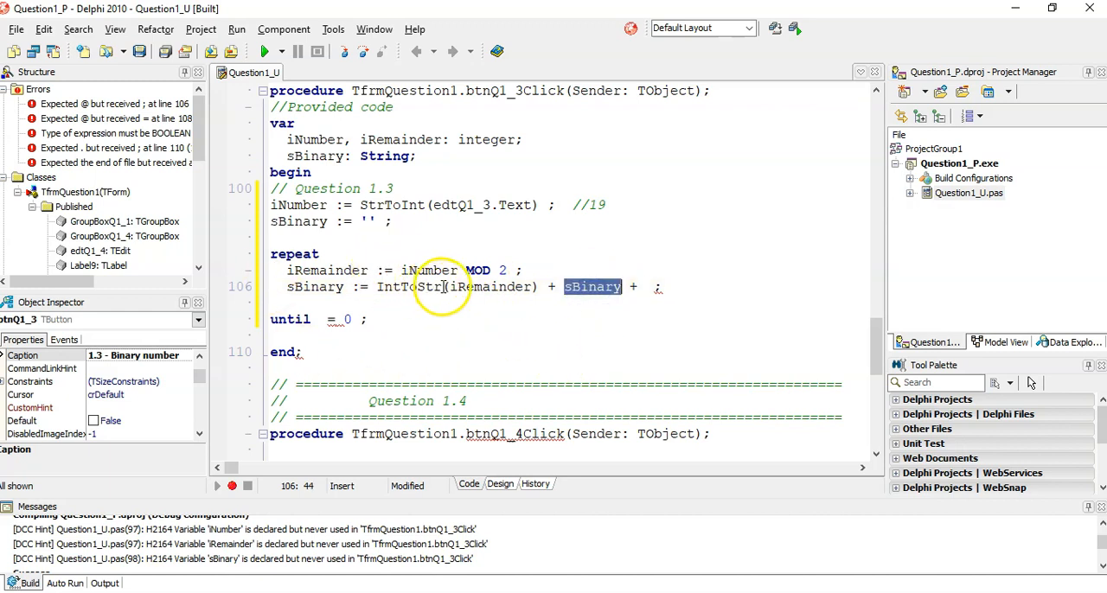
pyautogui.moveTo(461, 236)
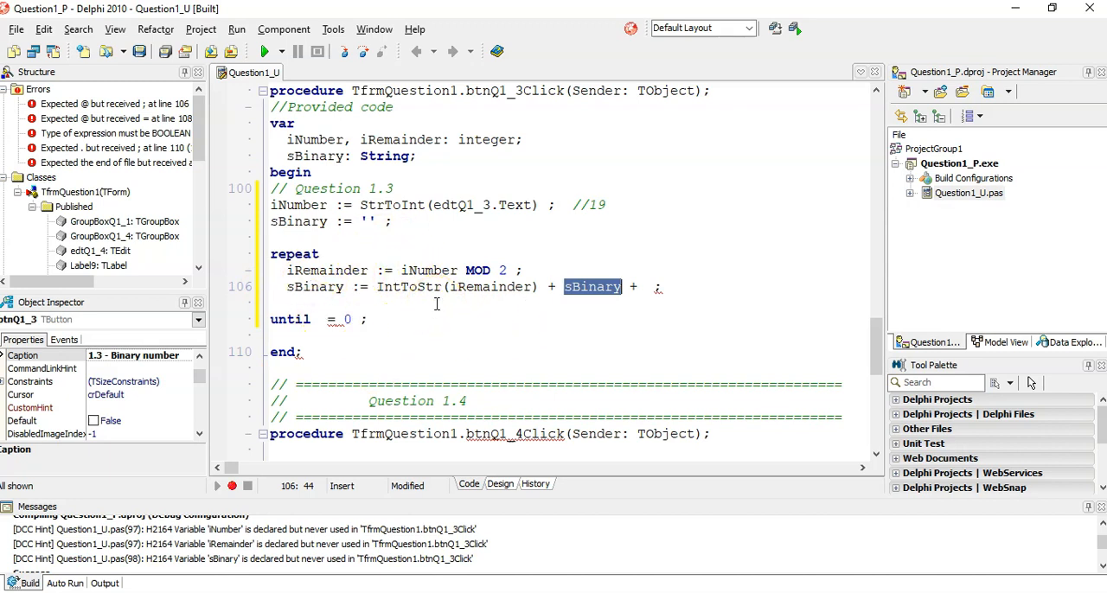
pyautogui.moveTo(408, 273)
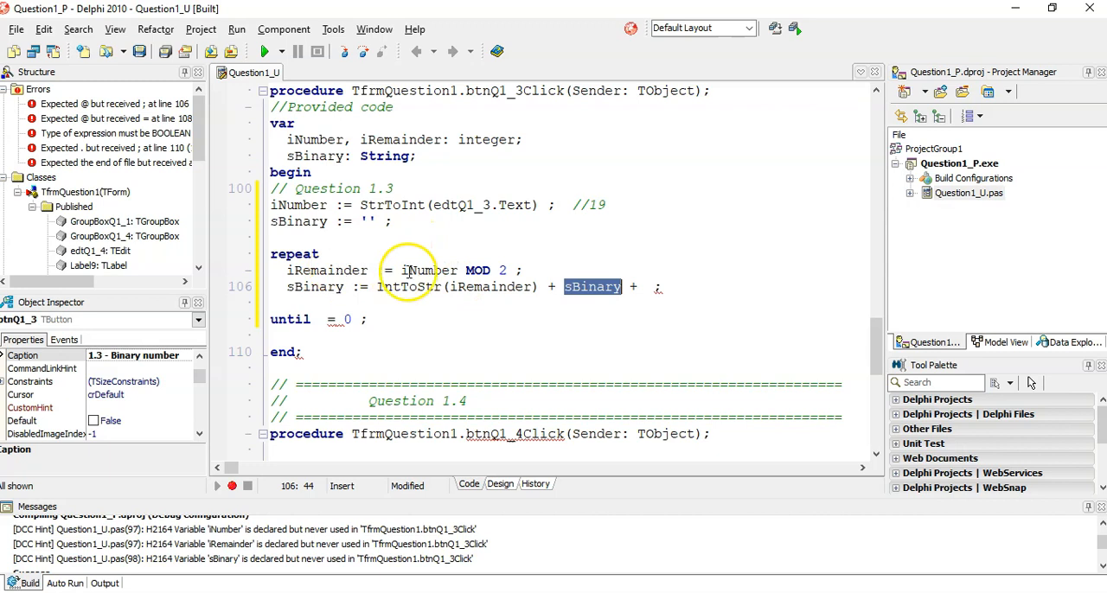
pyautogui.click(424, 271)
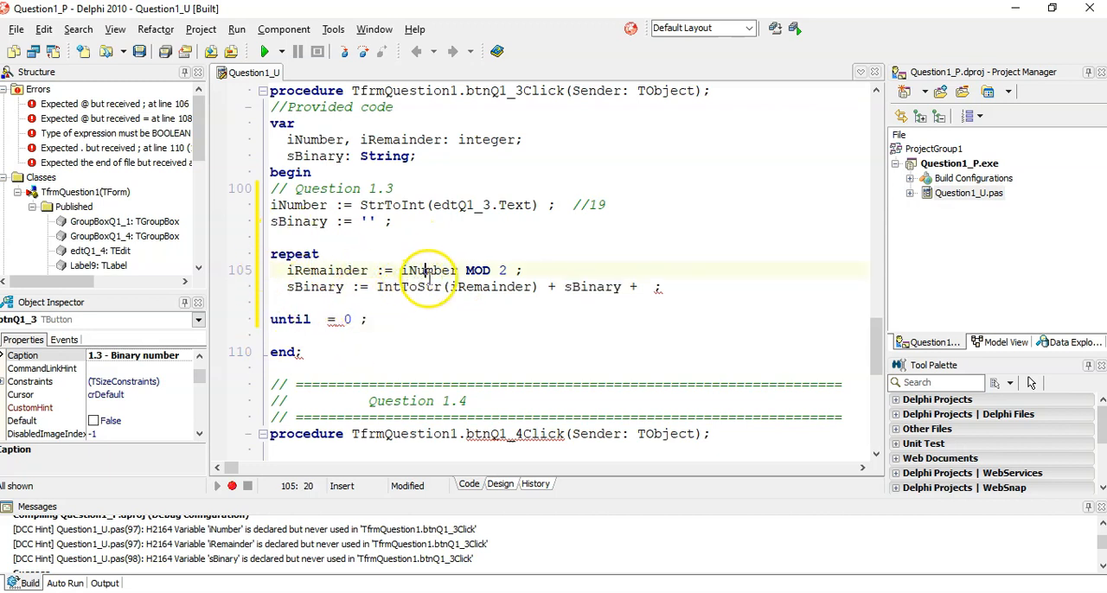
pyautogui.doubleClick(429, 270)
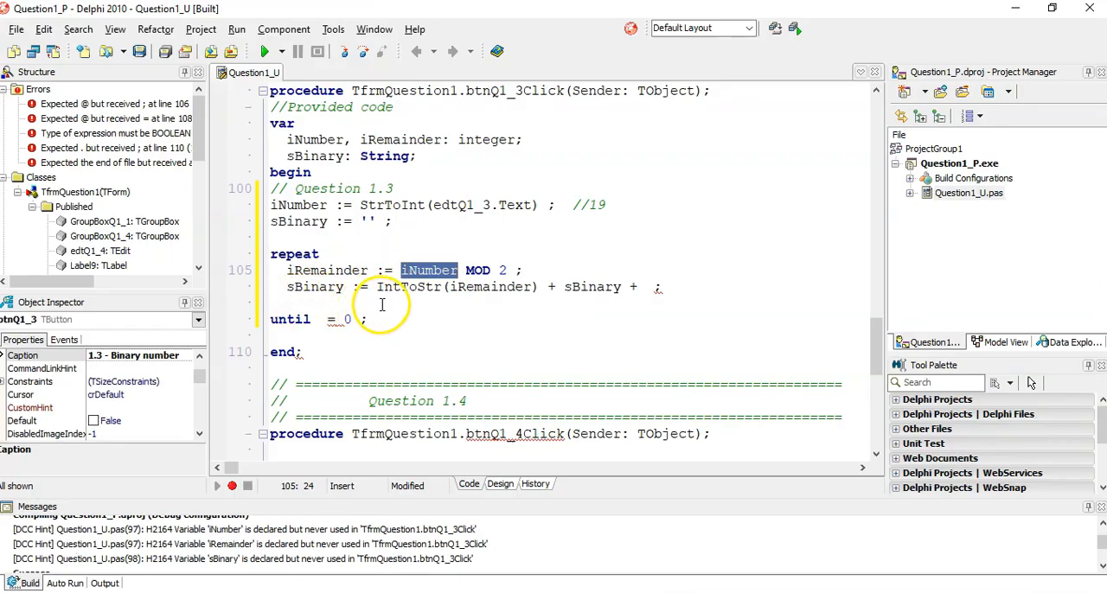
# Step: Add iNumber := iNumber DIV 2 ; as the loop's third statement
pyautogui.click(382, 302)
pyautogui.write(':= iNumber DIV')
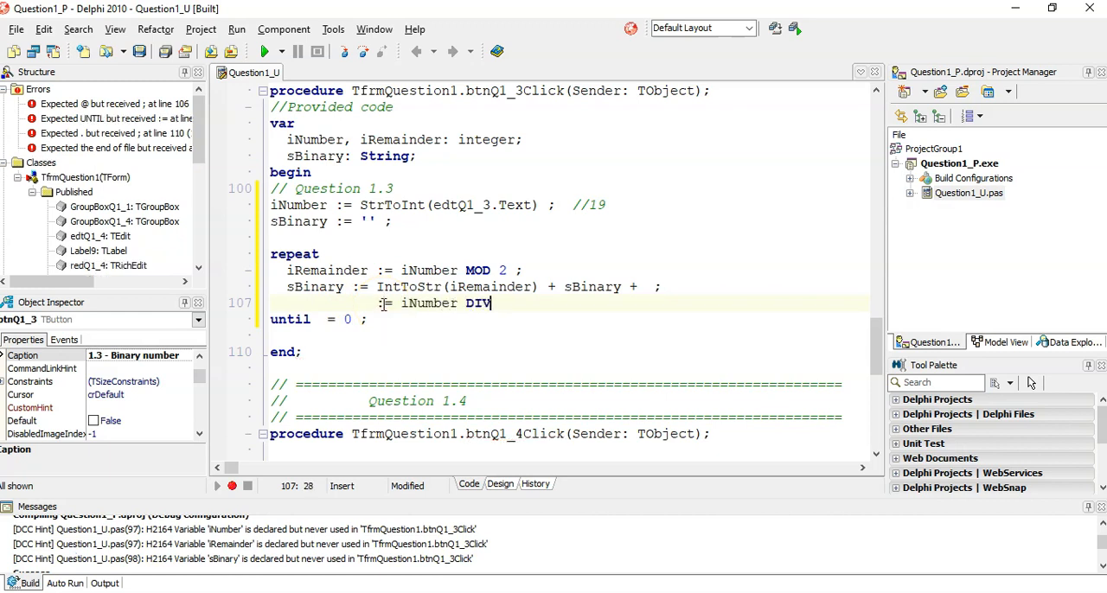
pyautogui.write('2 ;')
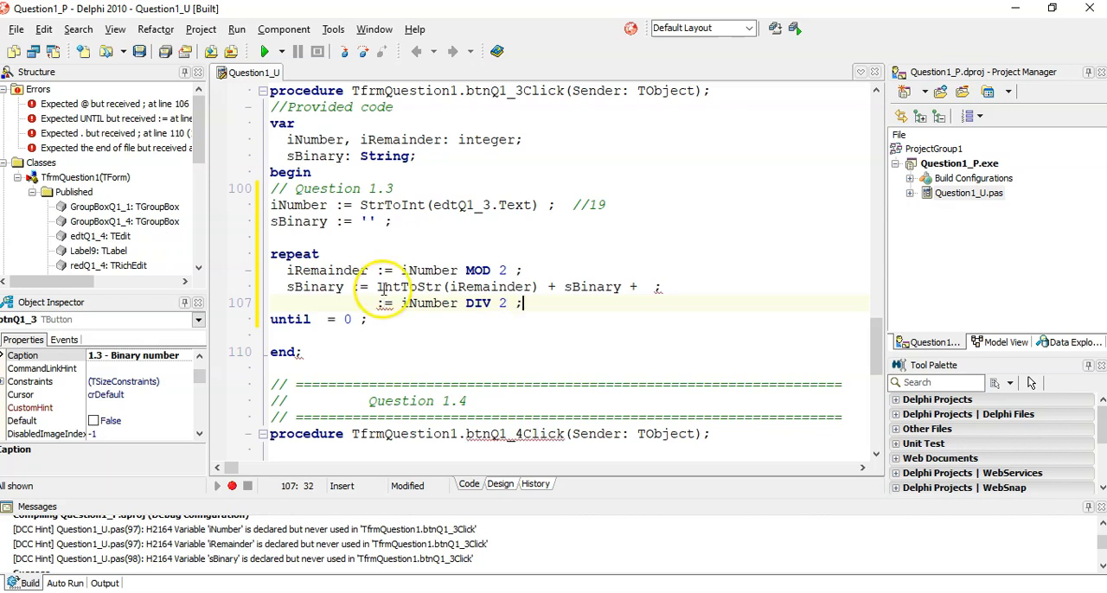
pyautogui.doubleClick(327, 269)
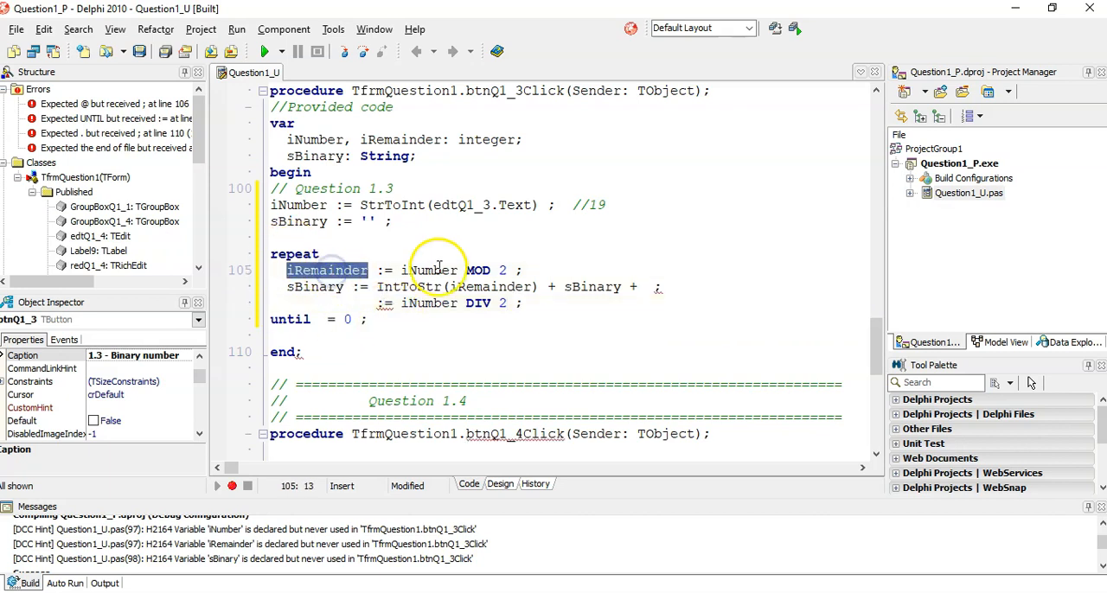
pyautogui.click(285, 302)
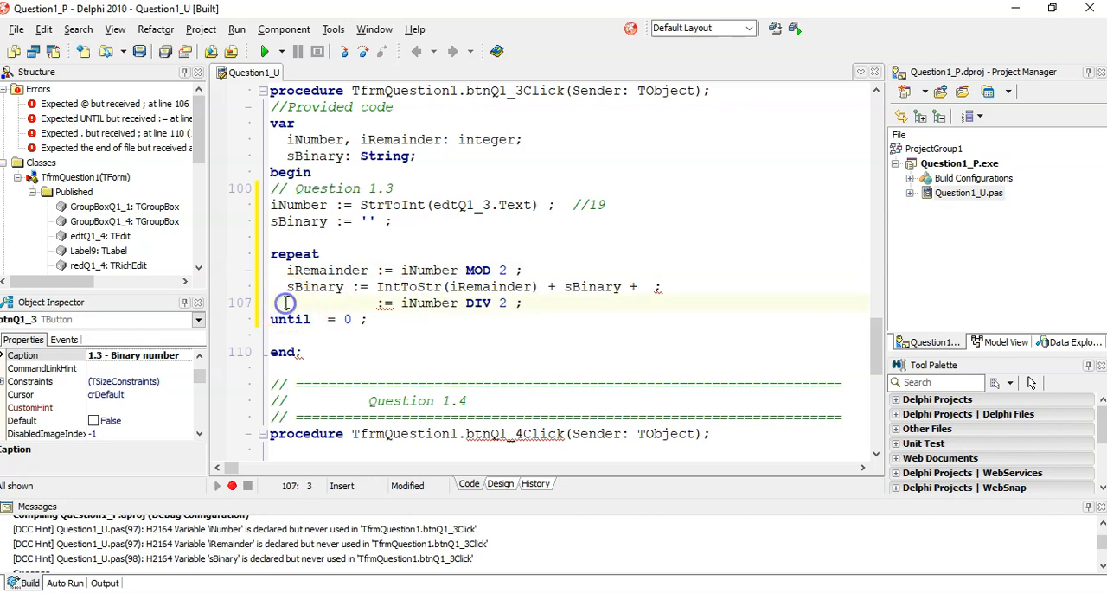
pyautogui.write('iNumber')
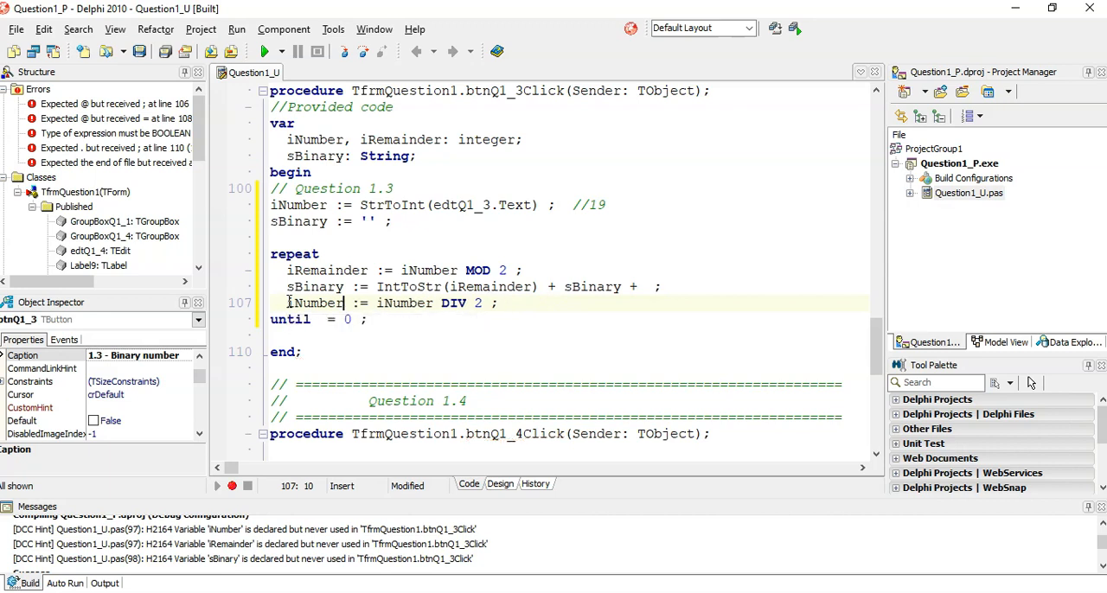
pyautogui.moveTo(338, 351)
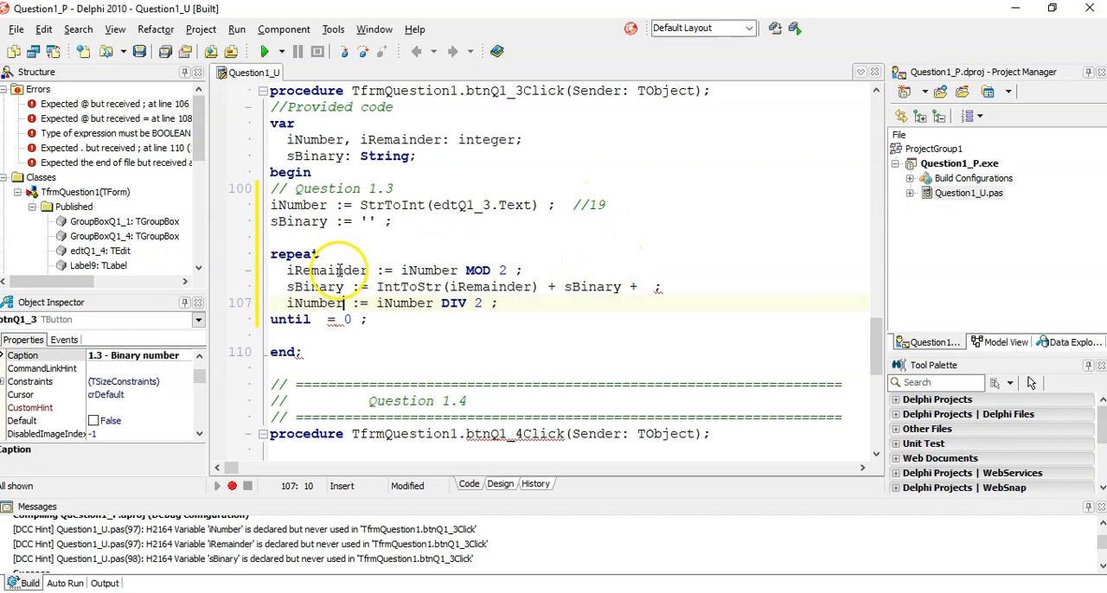
# Step: Start the trace for 19 with //1 on the MOD line and //'' on the concatenation line
pyautogui.click(610, 270)
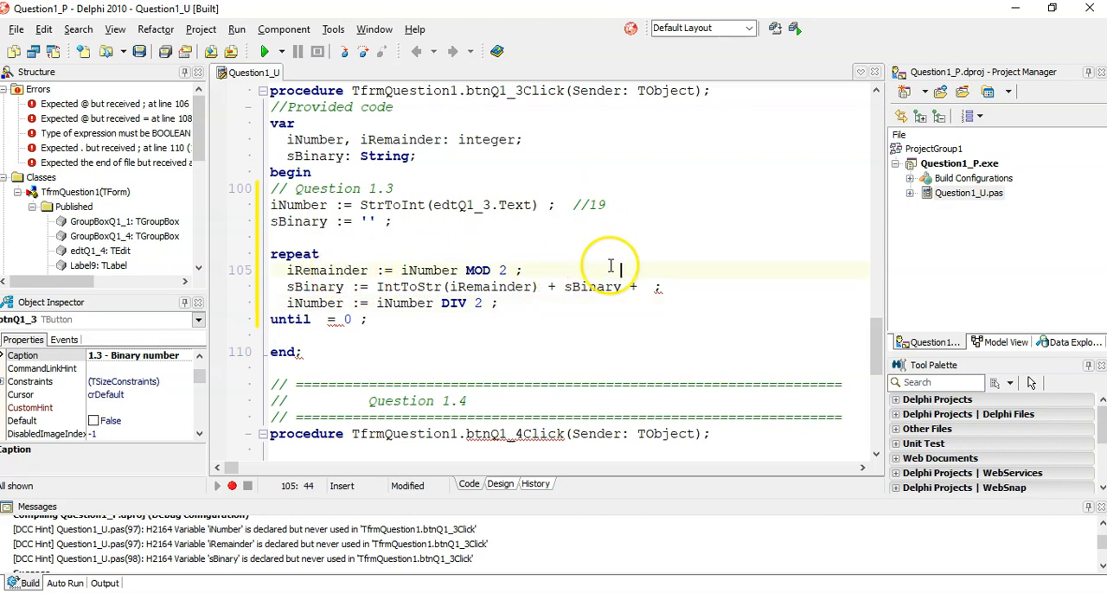
pyautogui.write('//1')
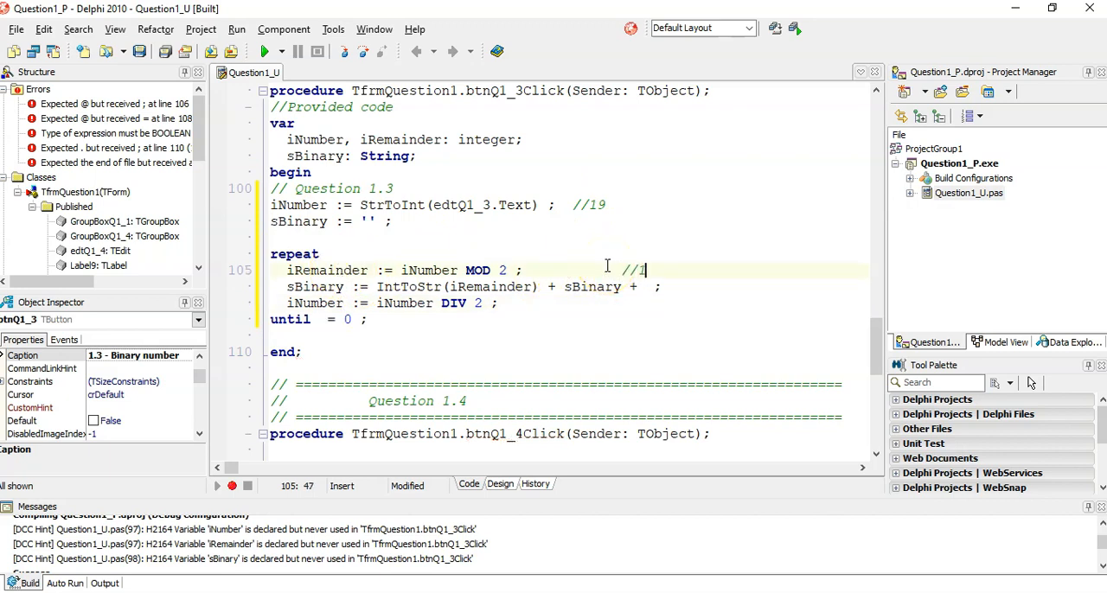
pyautogui.click(677, 287)
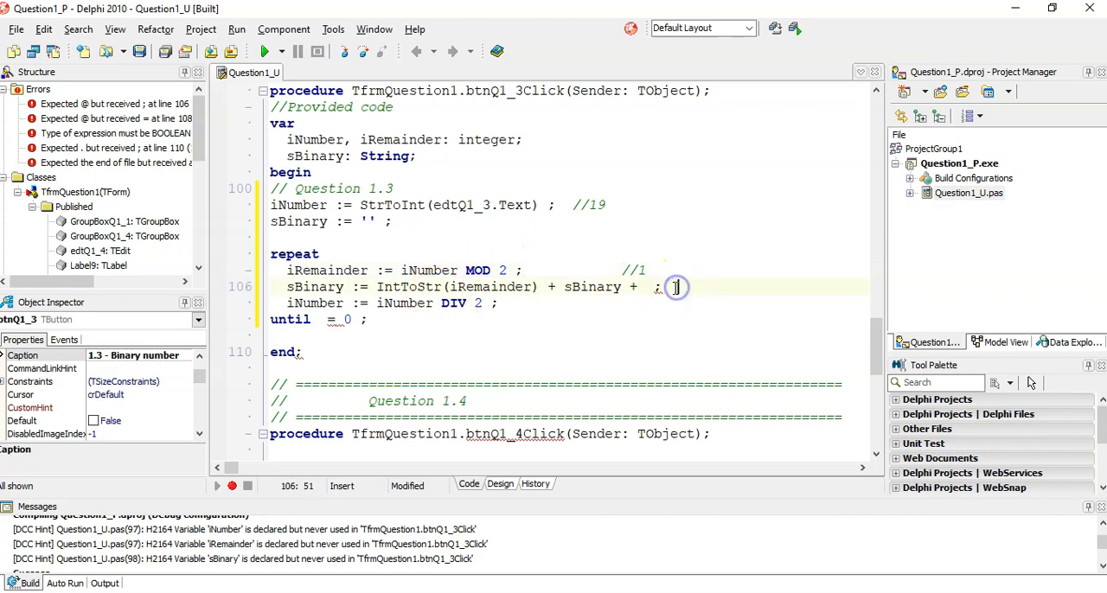
pyautogui.write("//''")
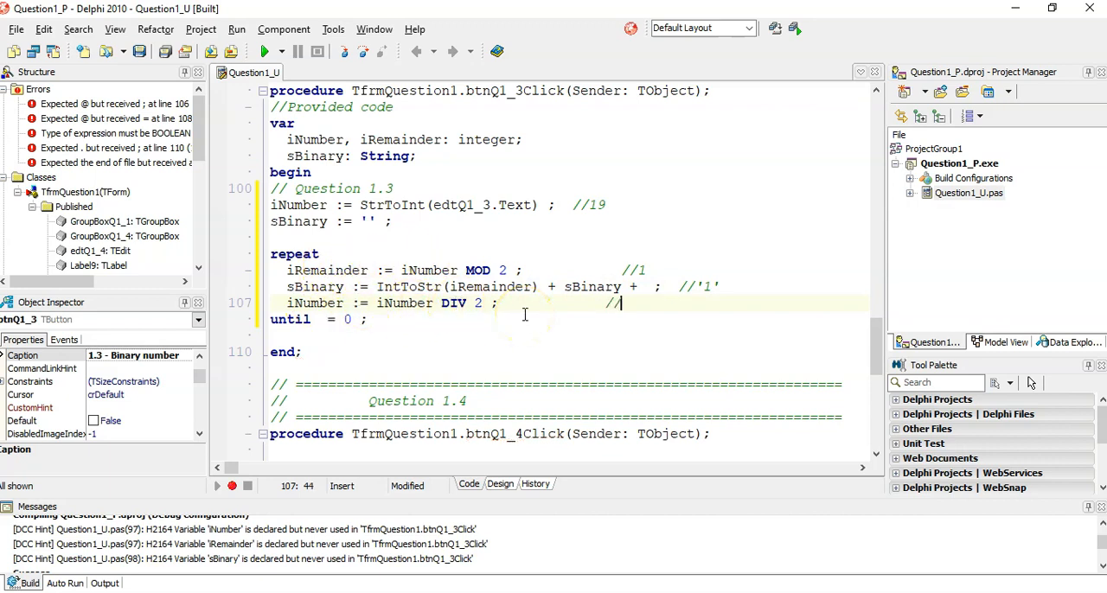
pyautogui.write('9')
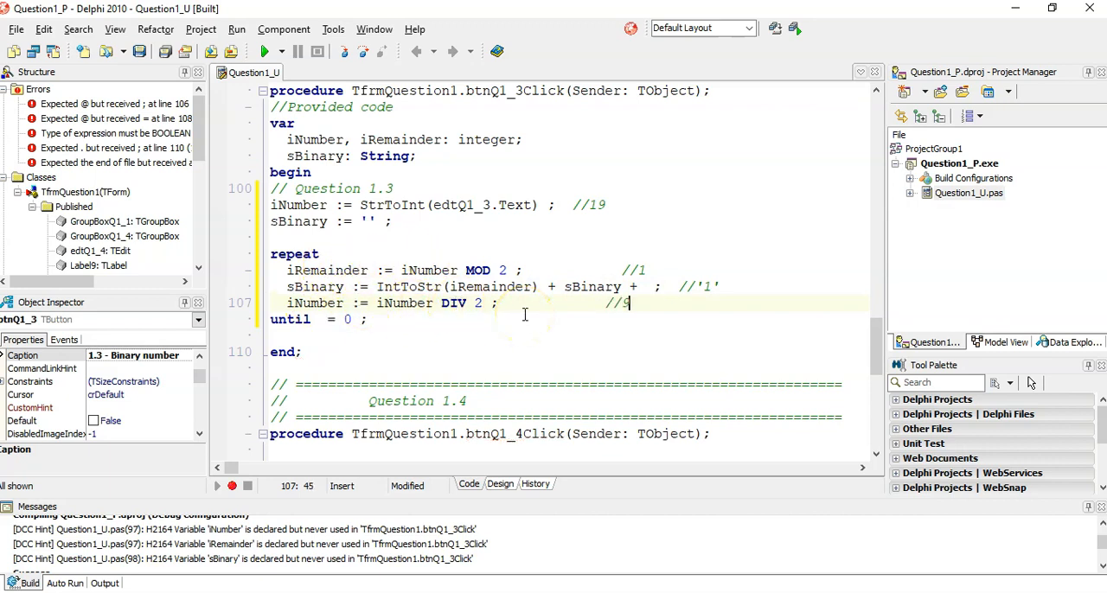
pyautogui.doubleClick(311, 302)
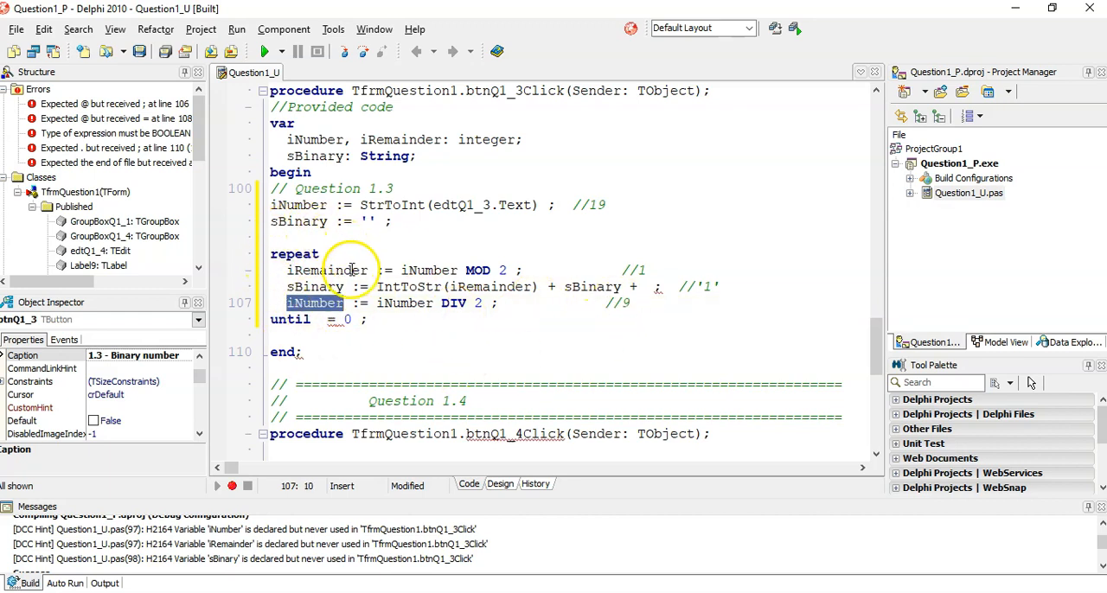
pyautogui.moveTo(549, 191)
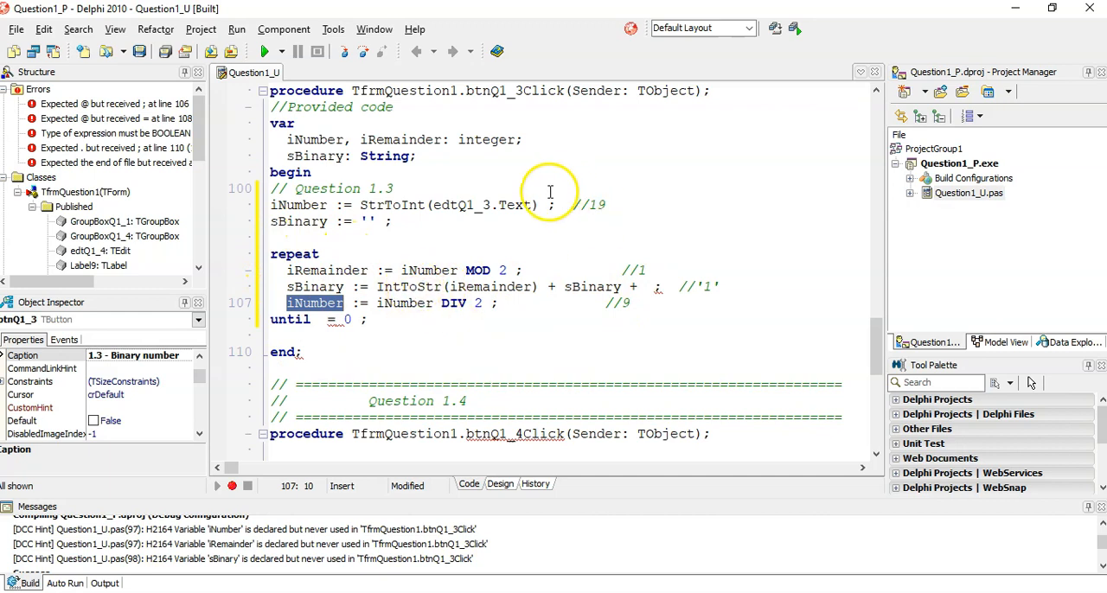
pyautogui.moveTo(357, 265)
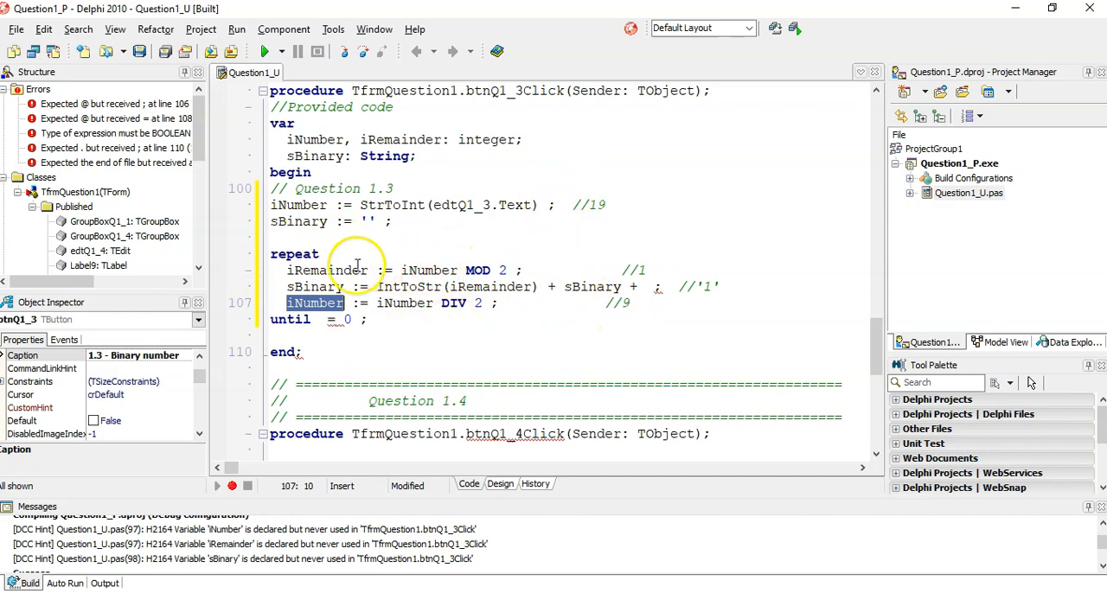
pyautogui.moveTo(621, 305)
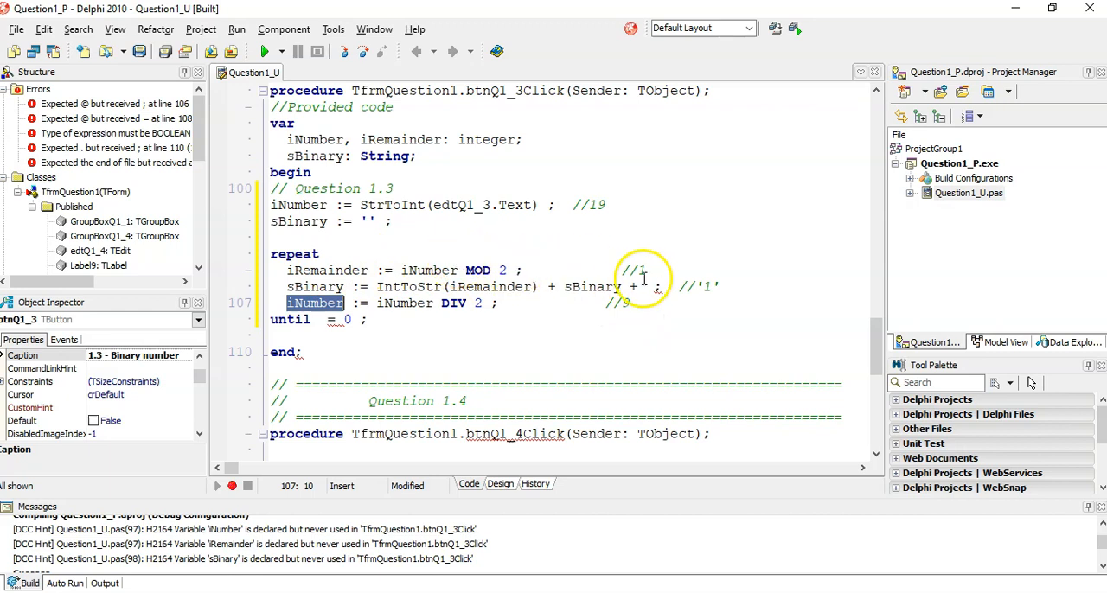
# Step: Update the pass-by-pass trace comments to reach '10011' and complete until iNumber = 0
pyautogui.click(658, 286)
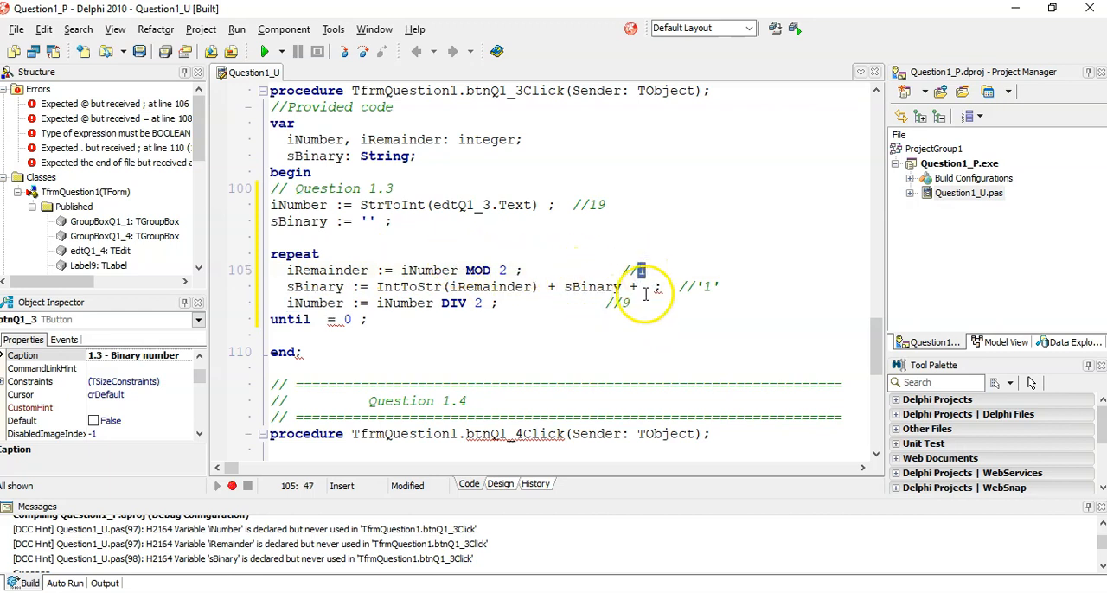
pyautogui.click(711, 287)
pyautogui.write('1')
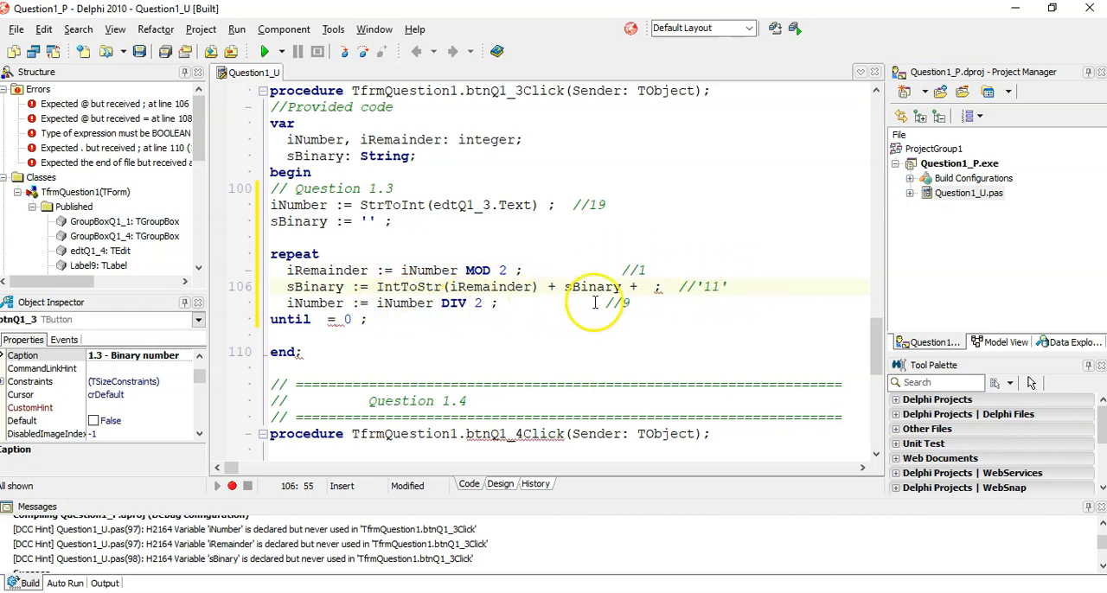
pyautogui.click(630, 303)
pyautogui.write('4')
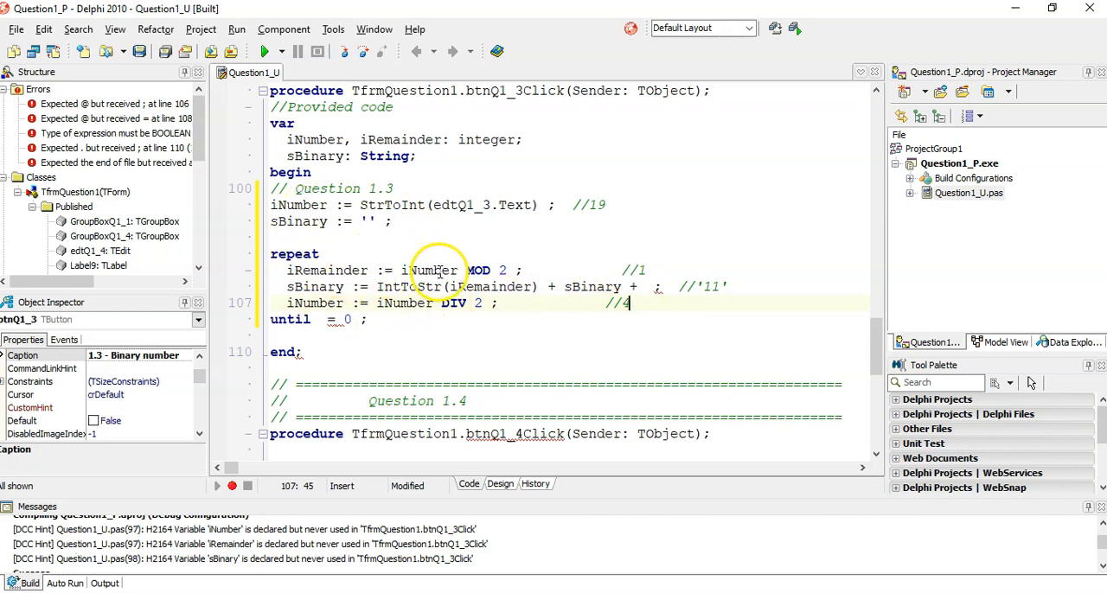
pyautogui.moveTo(631, 266)
pyautogui.write('2')
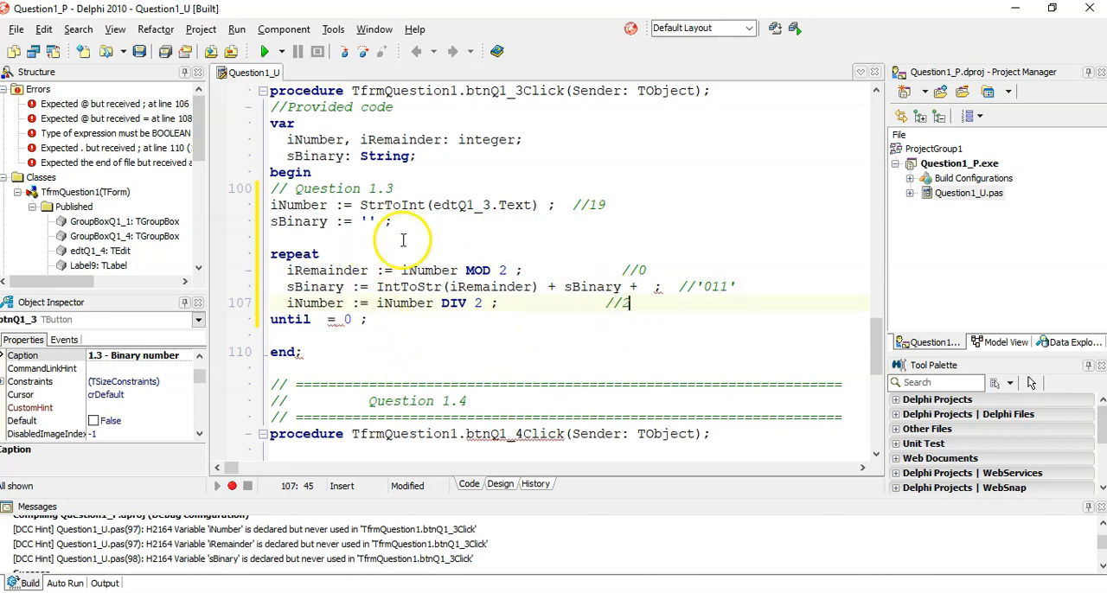
pyautogui.moveTo(648, 271)
pyautogui.write('1')
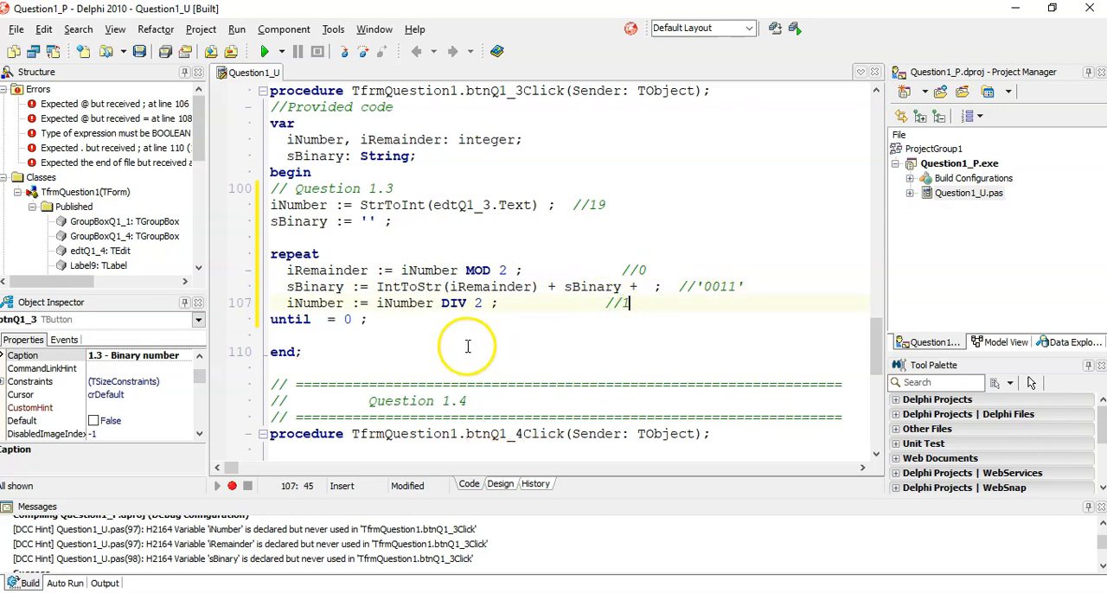
pyautogui.moveTo(593, 270)
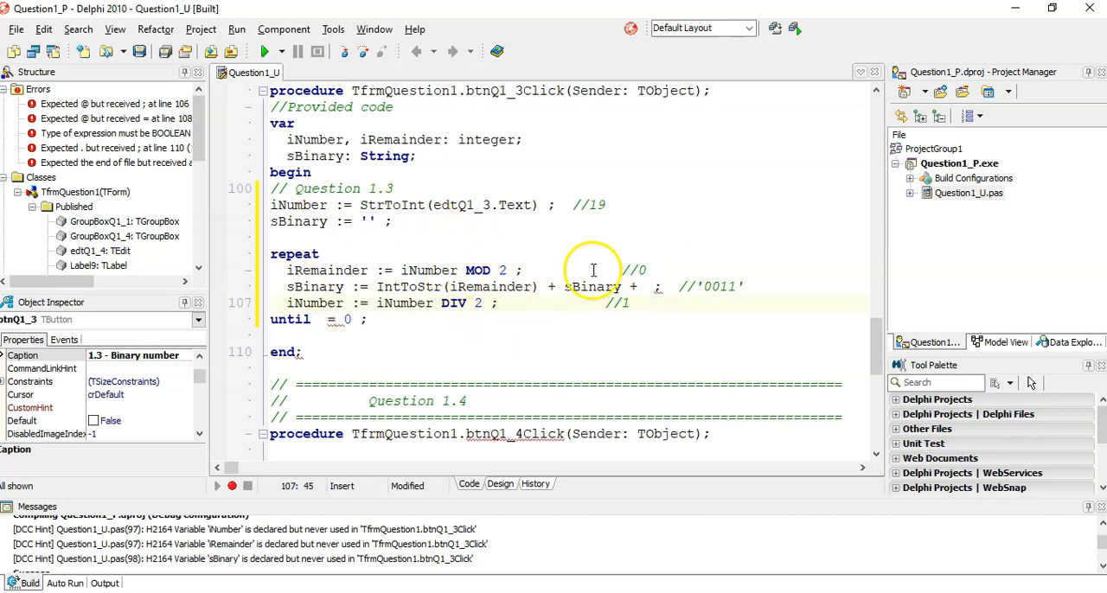
pyautogui.click(659, 286)
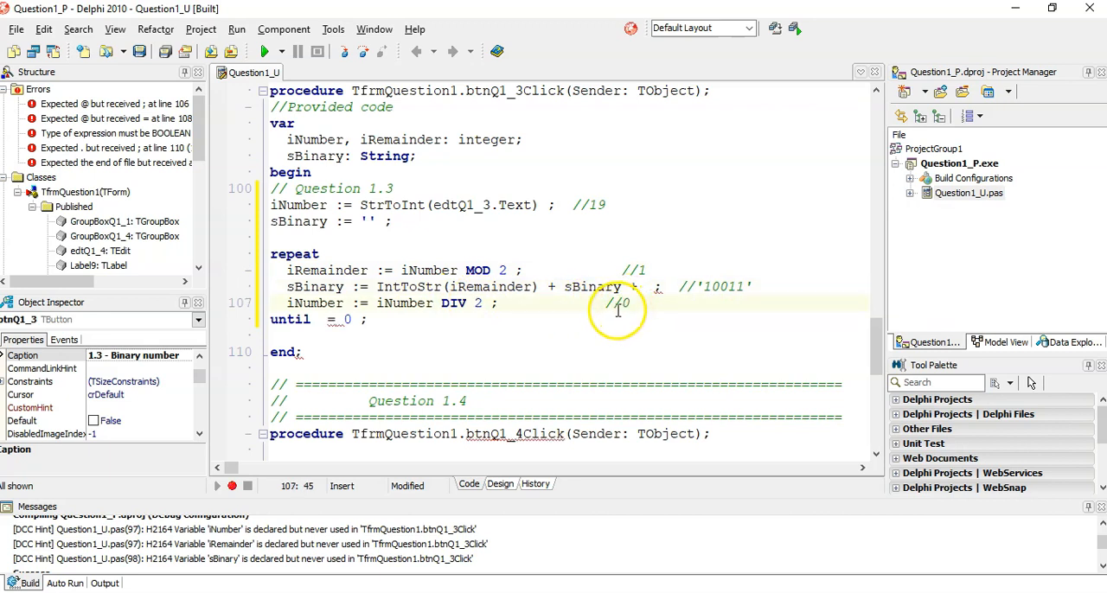
pyautogui.click(322, 319)
pyautogui.write('iNumber')
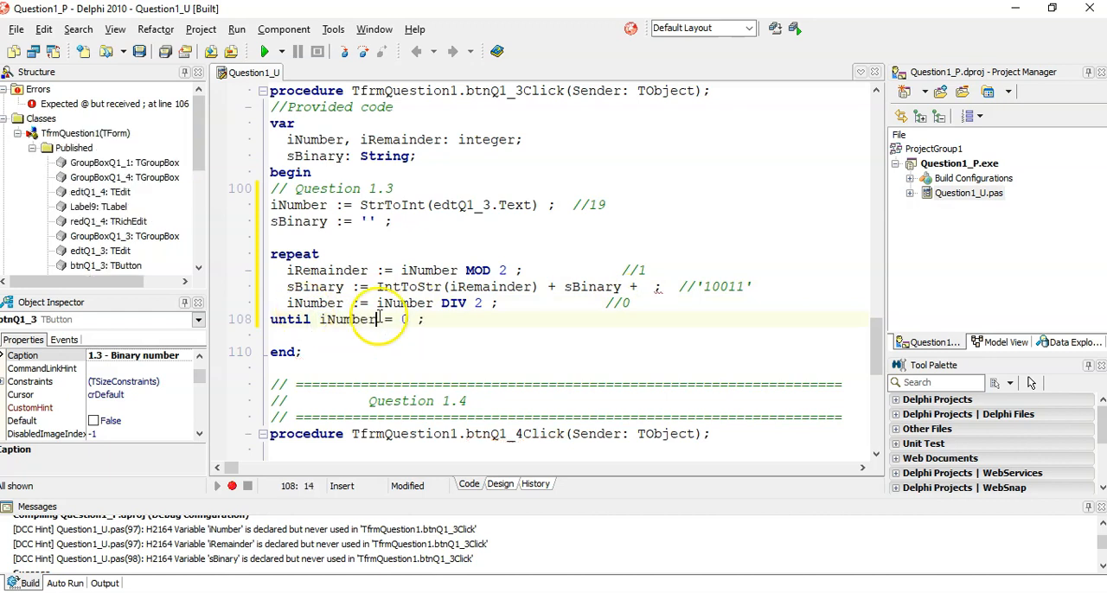
pyautogui.doubleClick(722, 287)
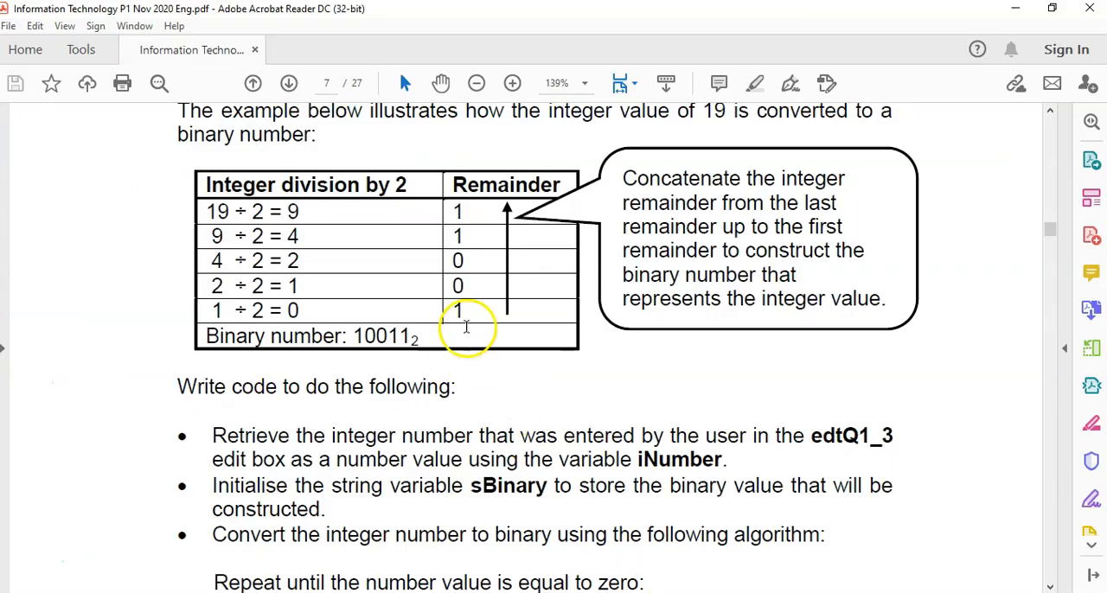
# Step: Scroll the exam PDF down to the 'Write code to do the following' list
pyautogui.scroll(-3)
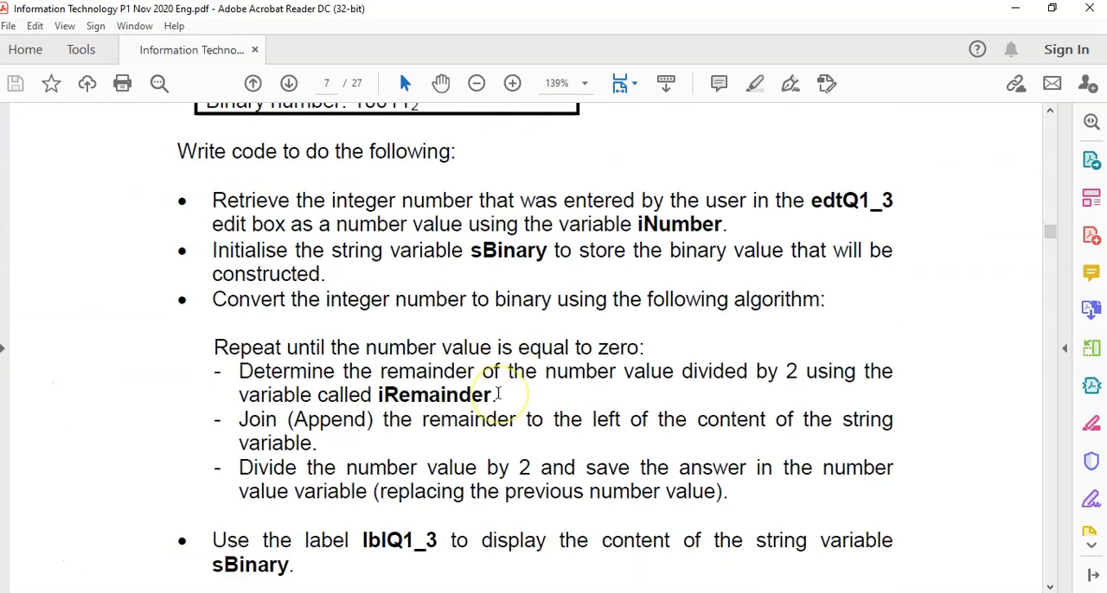
pyautogui.scroll(-3)
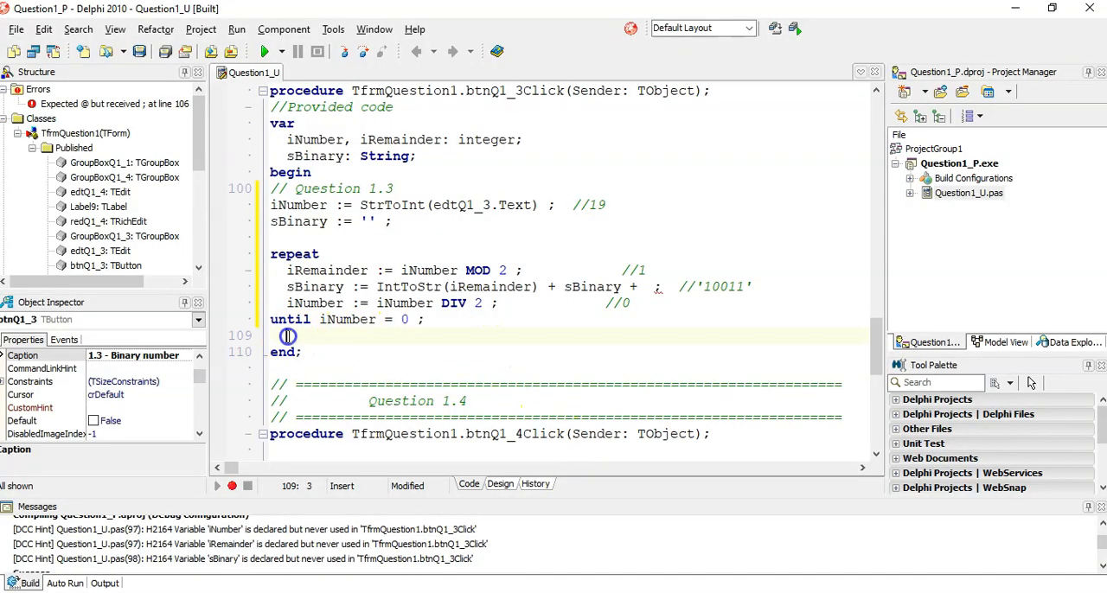
# Step: Below the loop, write lblQ1_3.Caption := 'Binary Number: ' + sBinary
pyautogui.write('lbl')
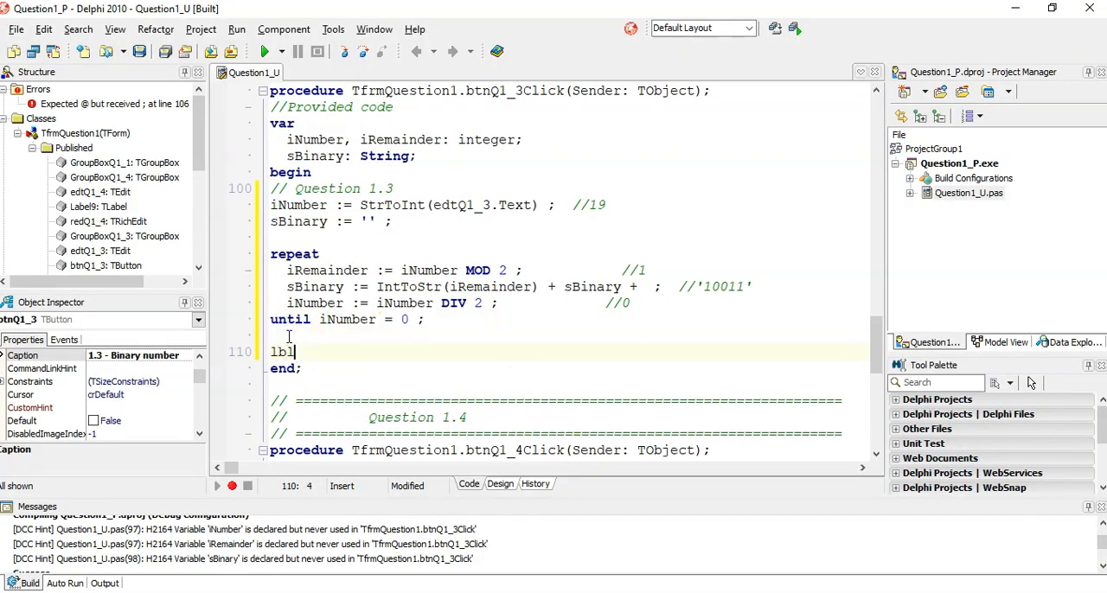
pyautogui.write('Q1_3.Caption :=')
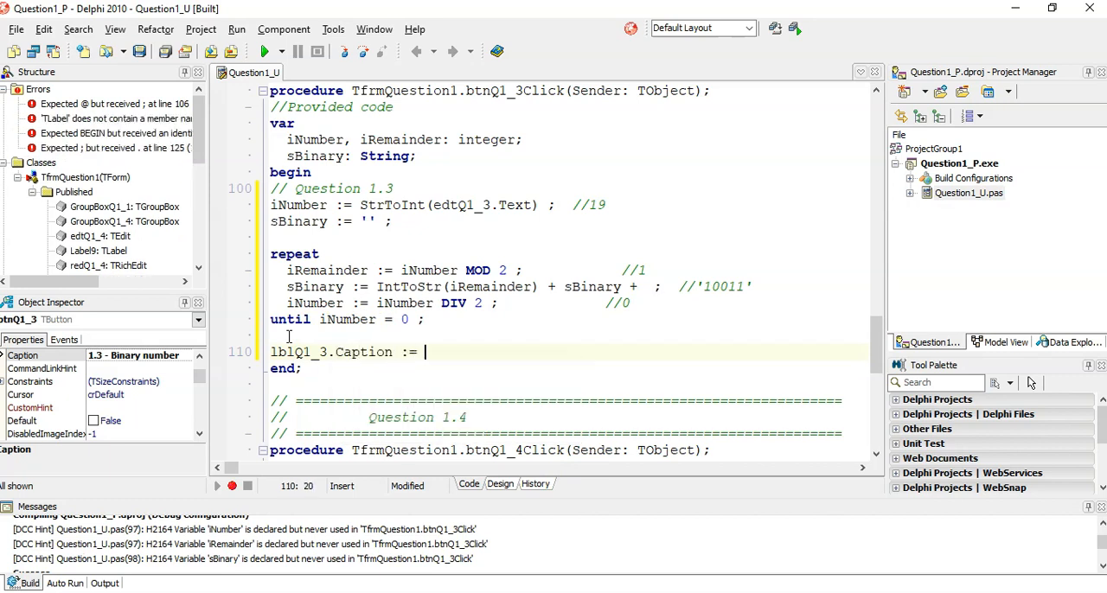
pyautogui.write("'Binary Num")
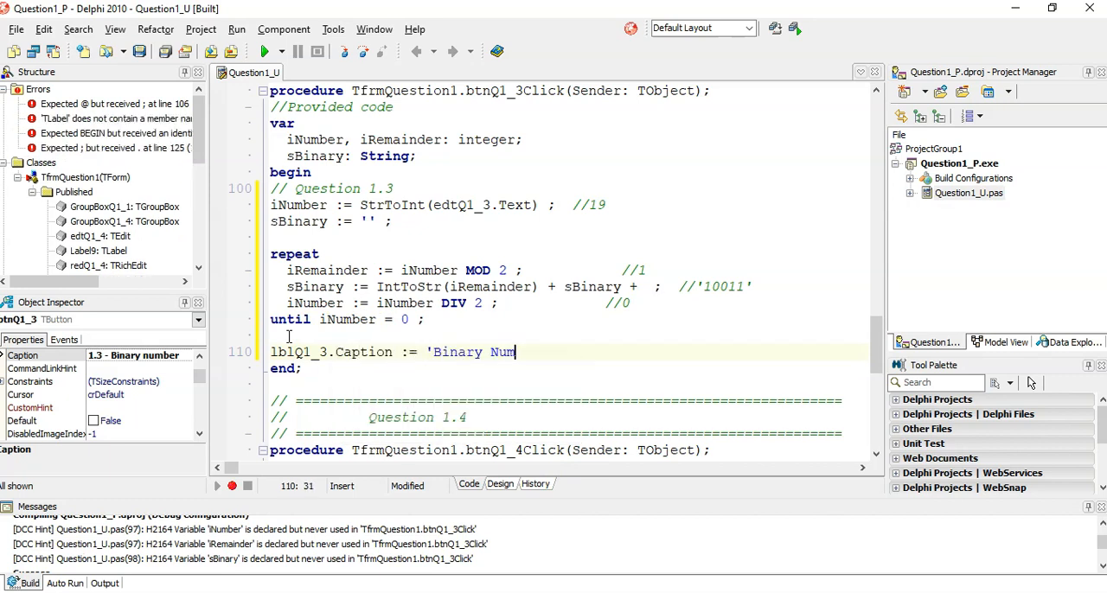
pyautogui.write("ber: ' +")
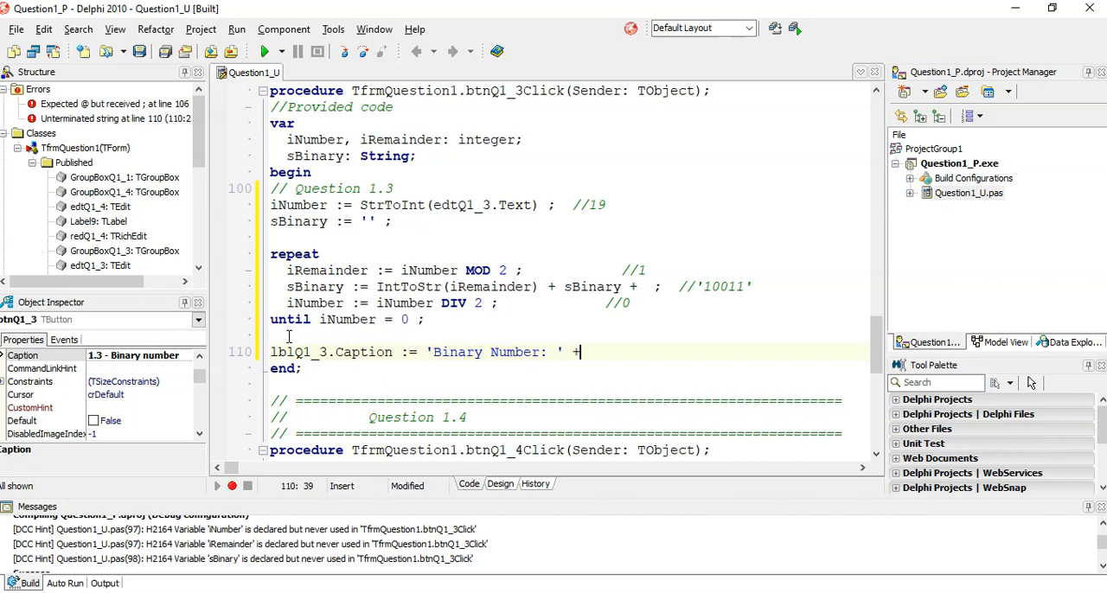
pyautogui.write('sBinary ;')
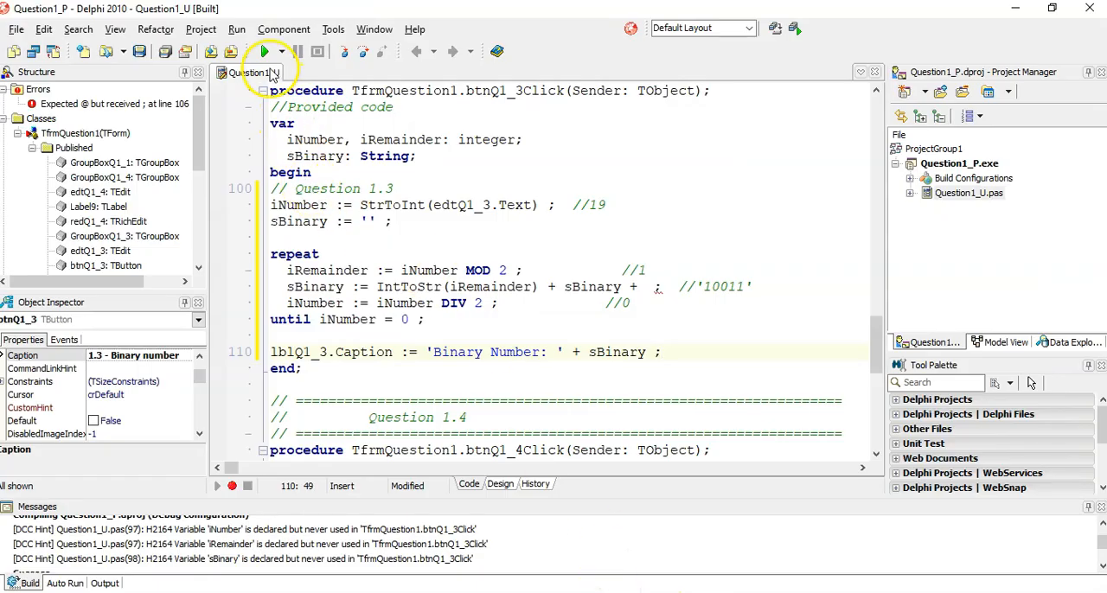
# Step: Dismiss the compile error, delete the extra + after sBinary on line 106, and rerun
pyautogui.click(264, 51)
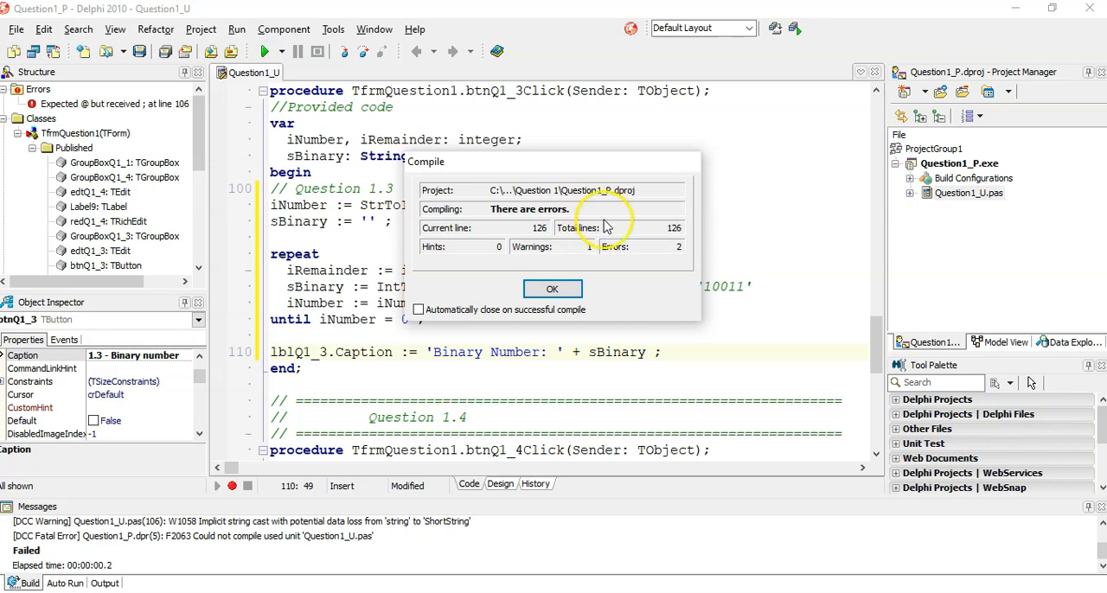
pyautogui.click(551, 288)
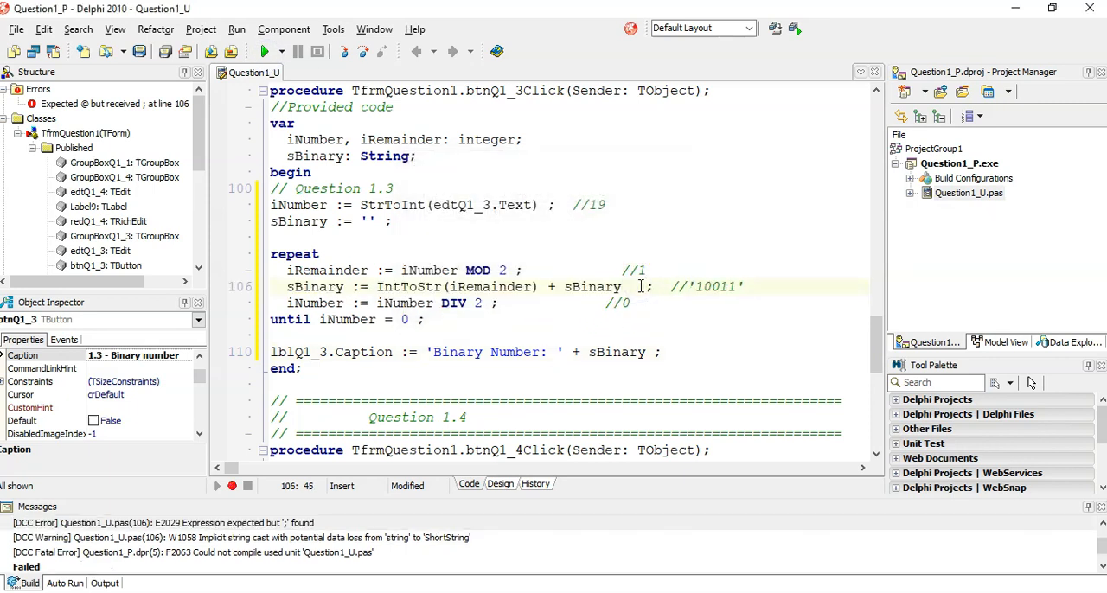
pyautogui.click(269, 51)
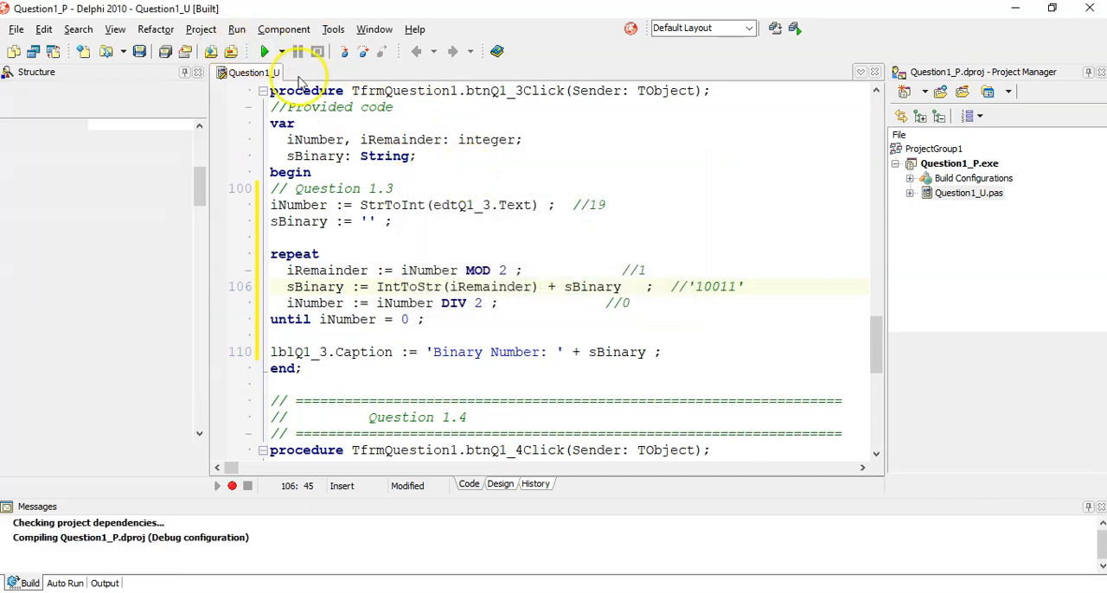
pyautogui.click(264, 51)
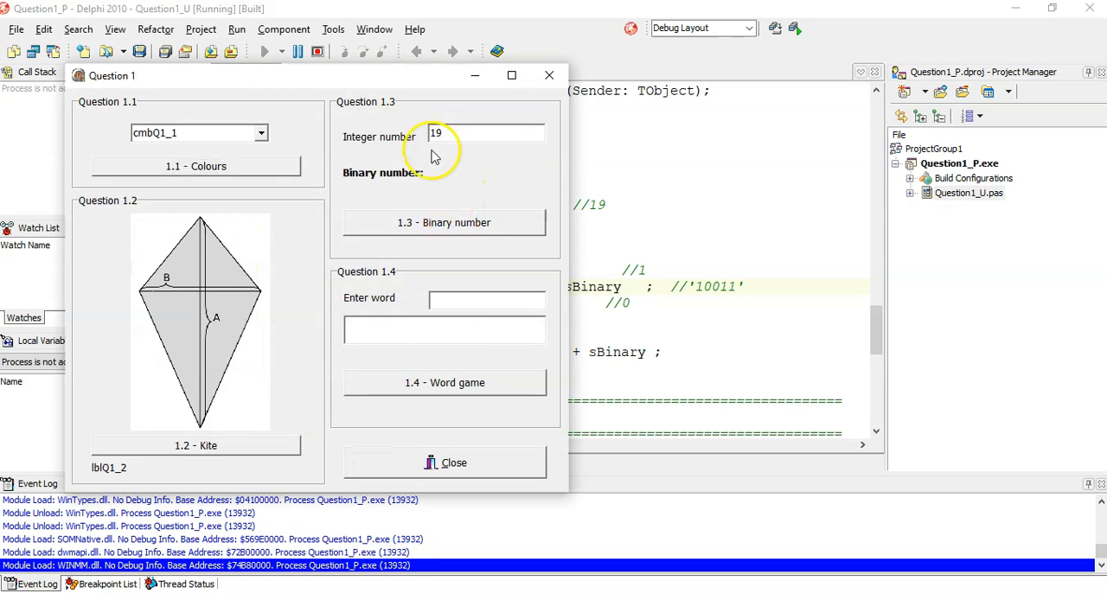
# Step: Convert 19 and 45 on the running form, getting 10011 and 101101
pyautogui.click(444, 223)
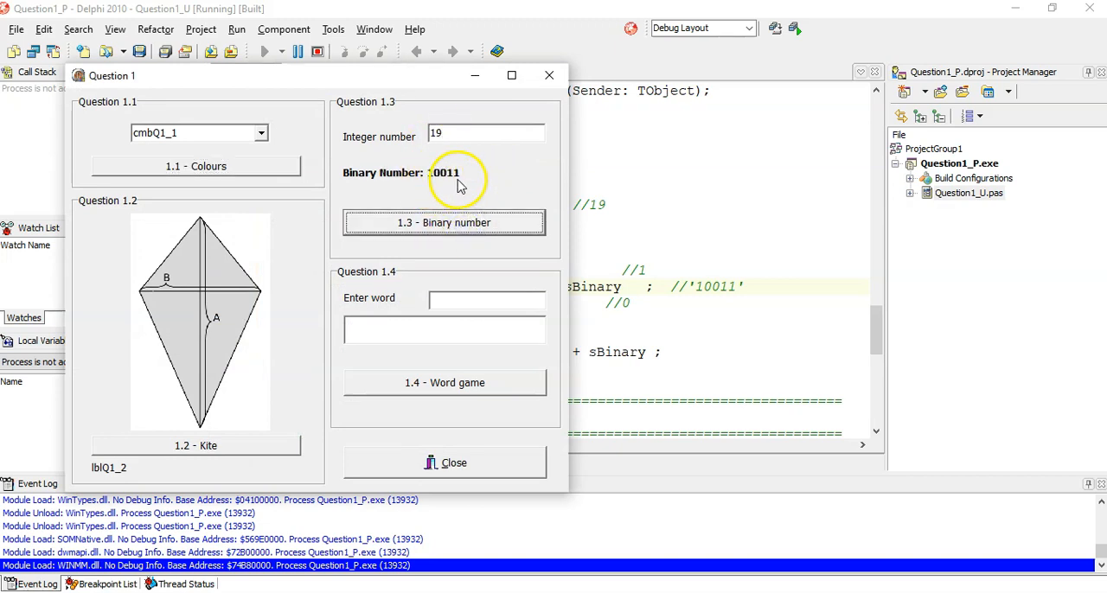
pyautogui.click(444, 223)
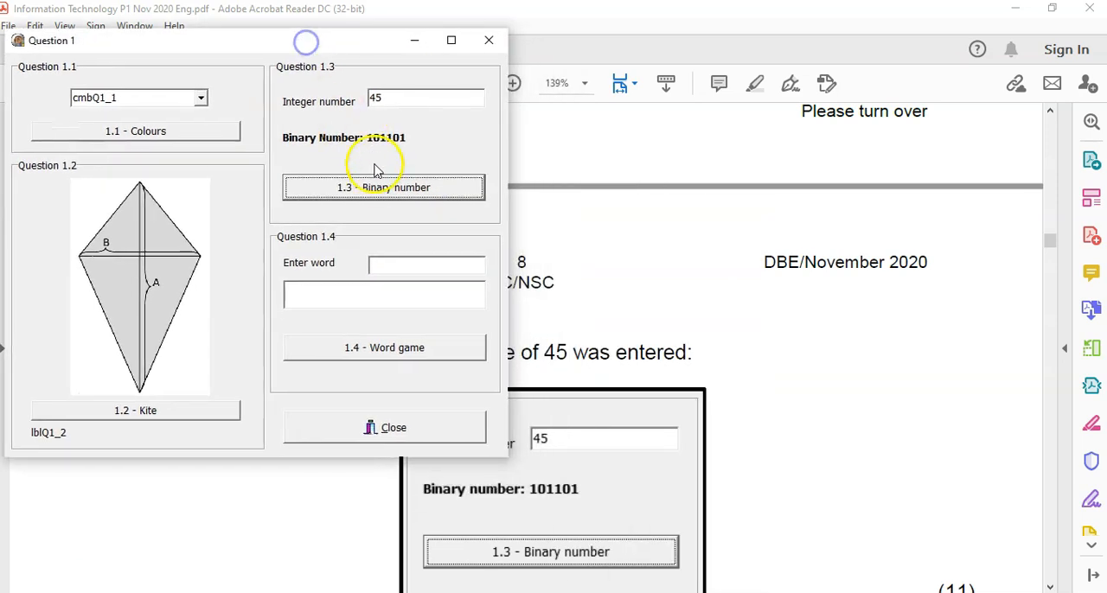
pyautogui.moveTo(588, 464)
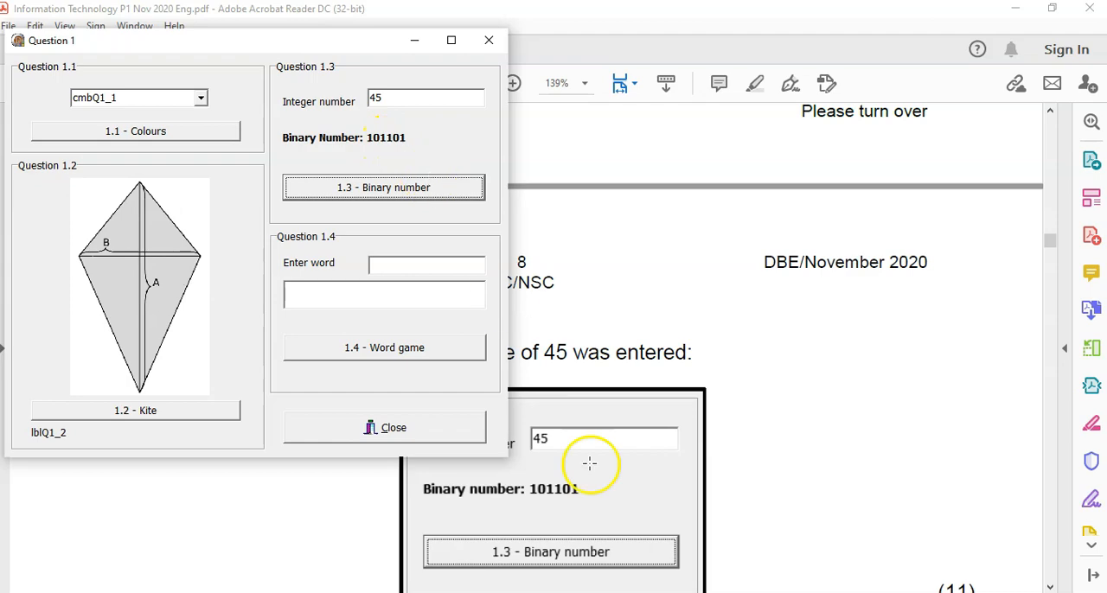